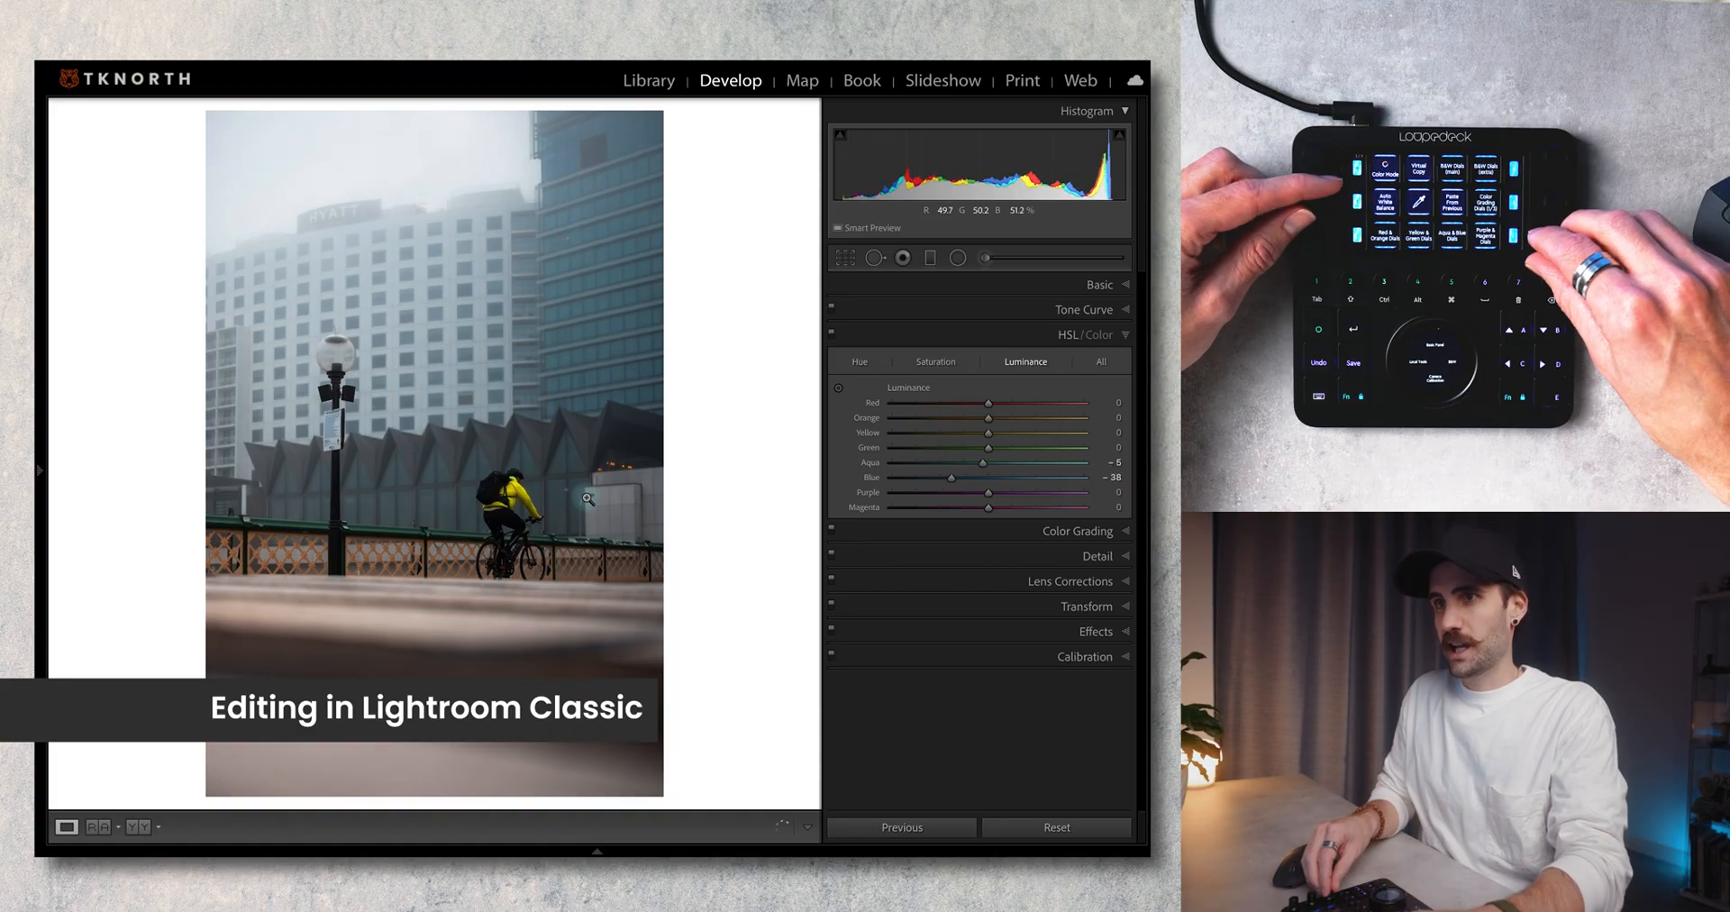
Lower blue and aqua luminance on the foggy cyclist photo in HSL/Color
left_click(935, 360)
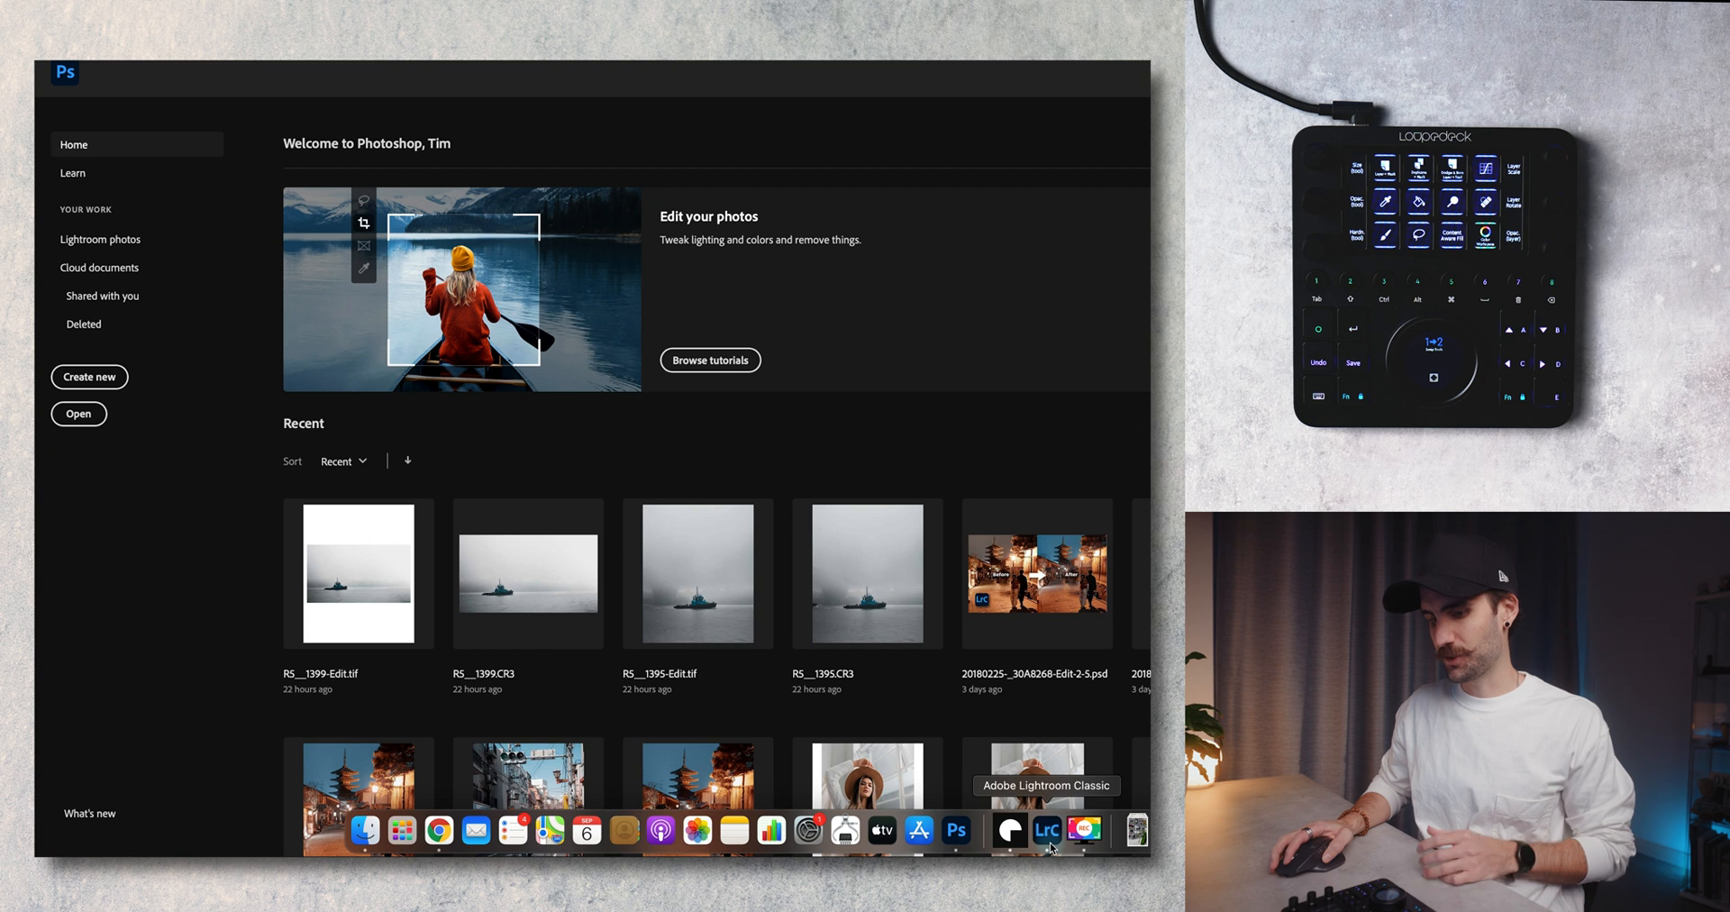
Switch from Photoshop's welcome screen back to Lightroom Classic
left_click(1045, 829)
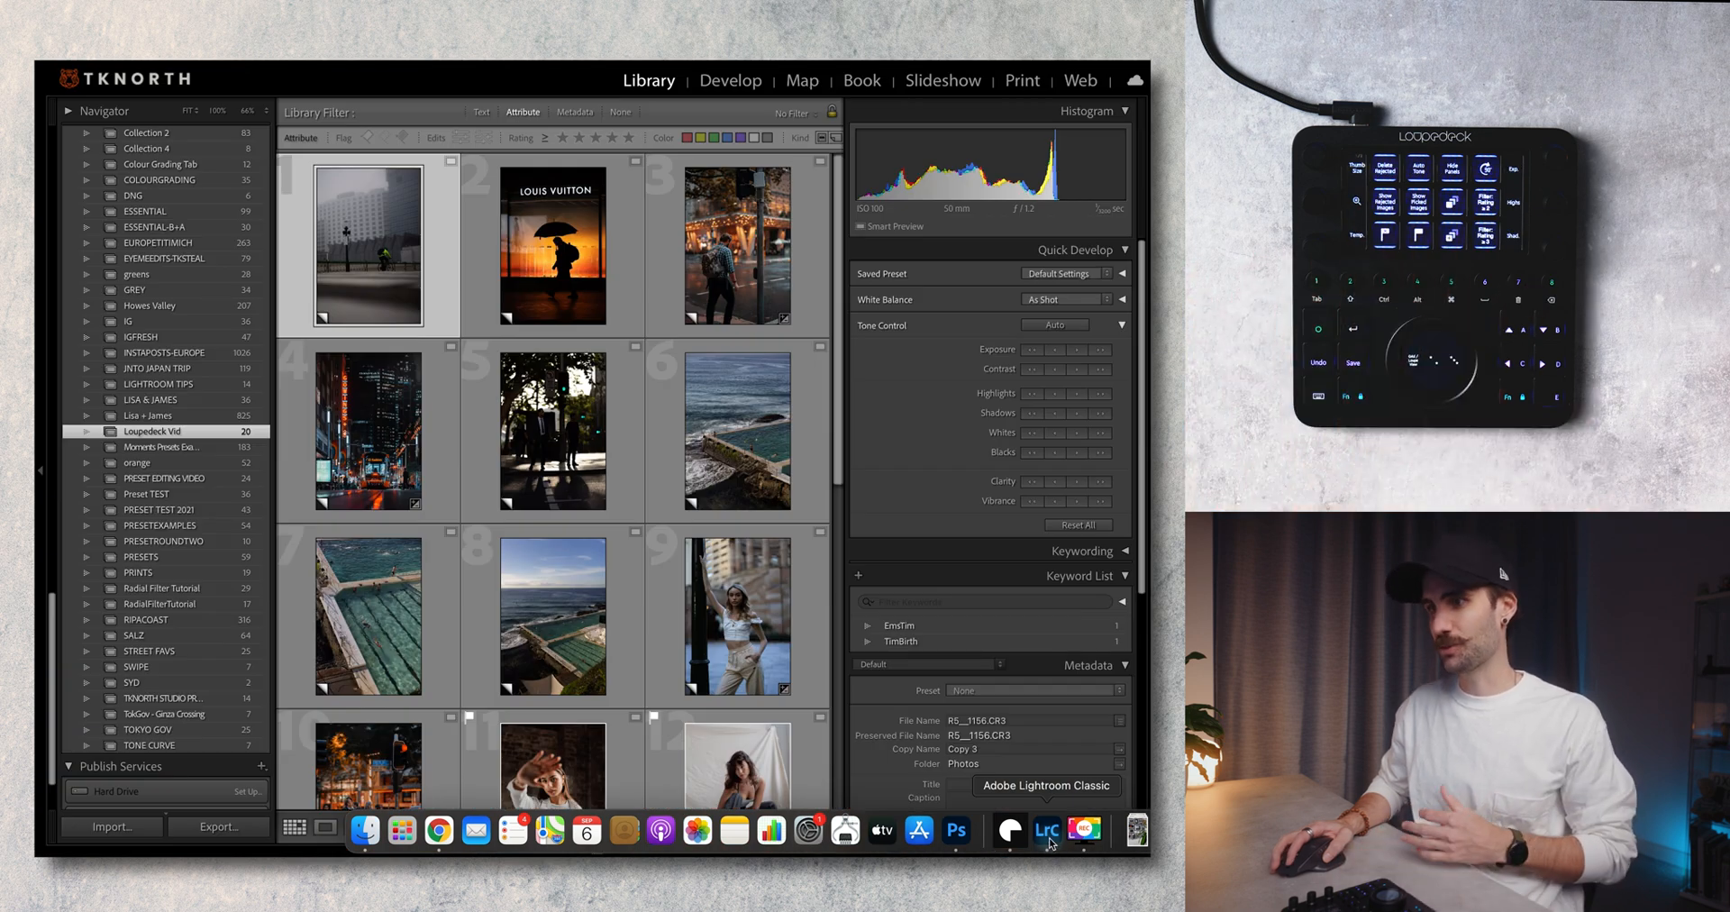
left_click(955, 830)
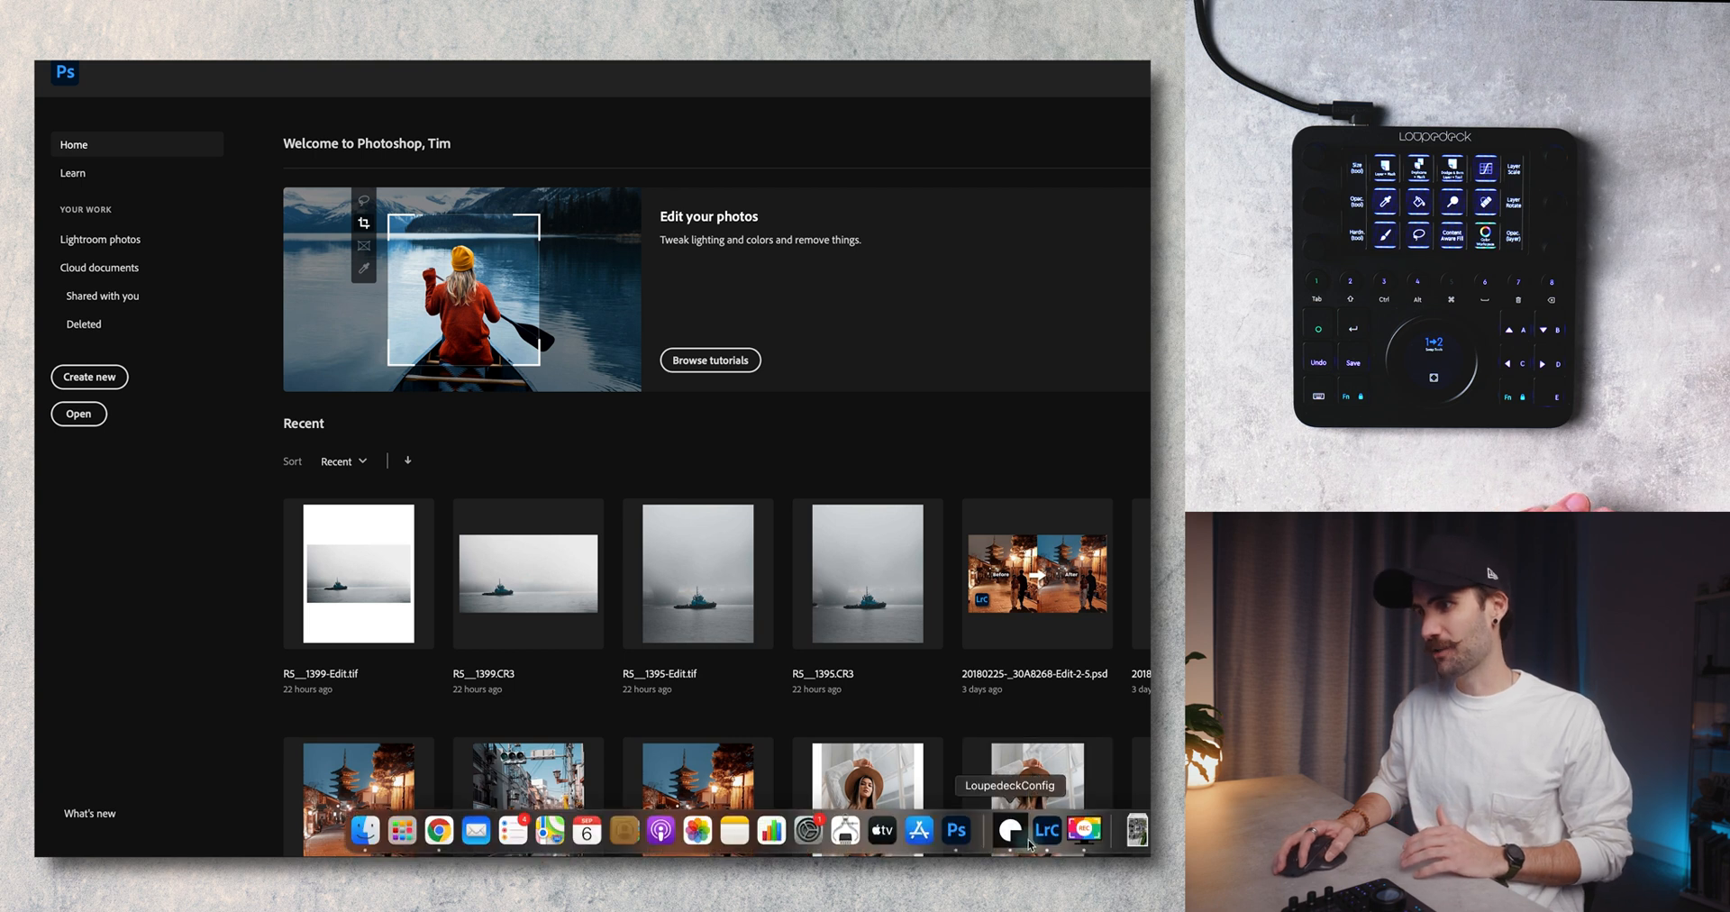
left_click(1045, 829)
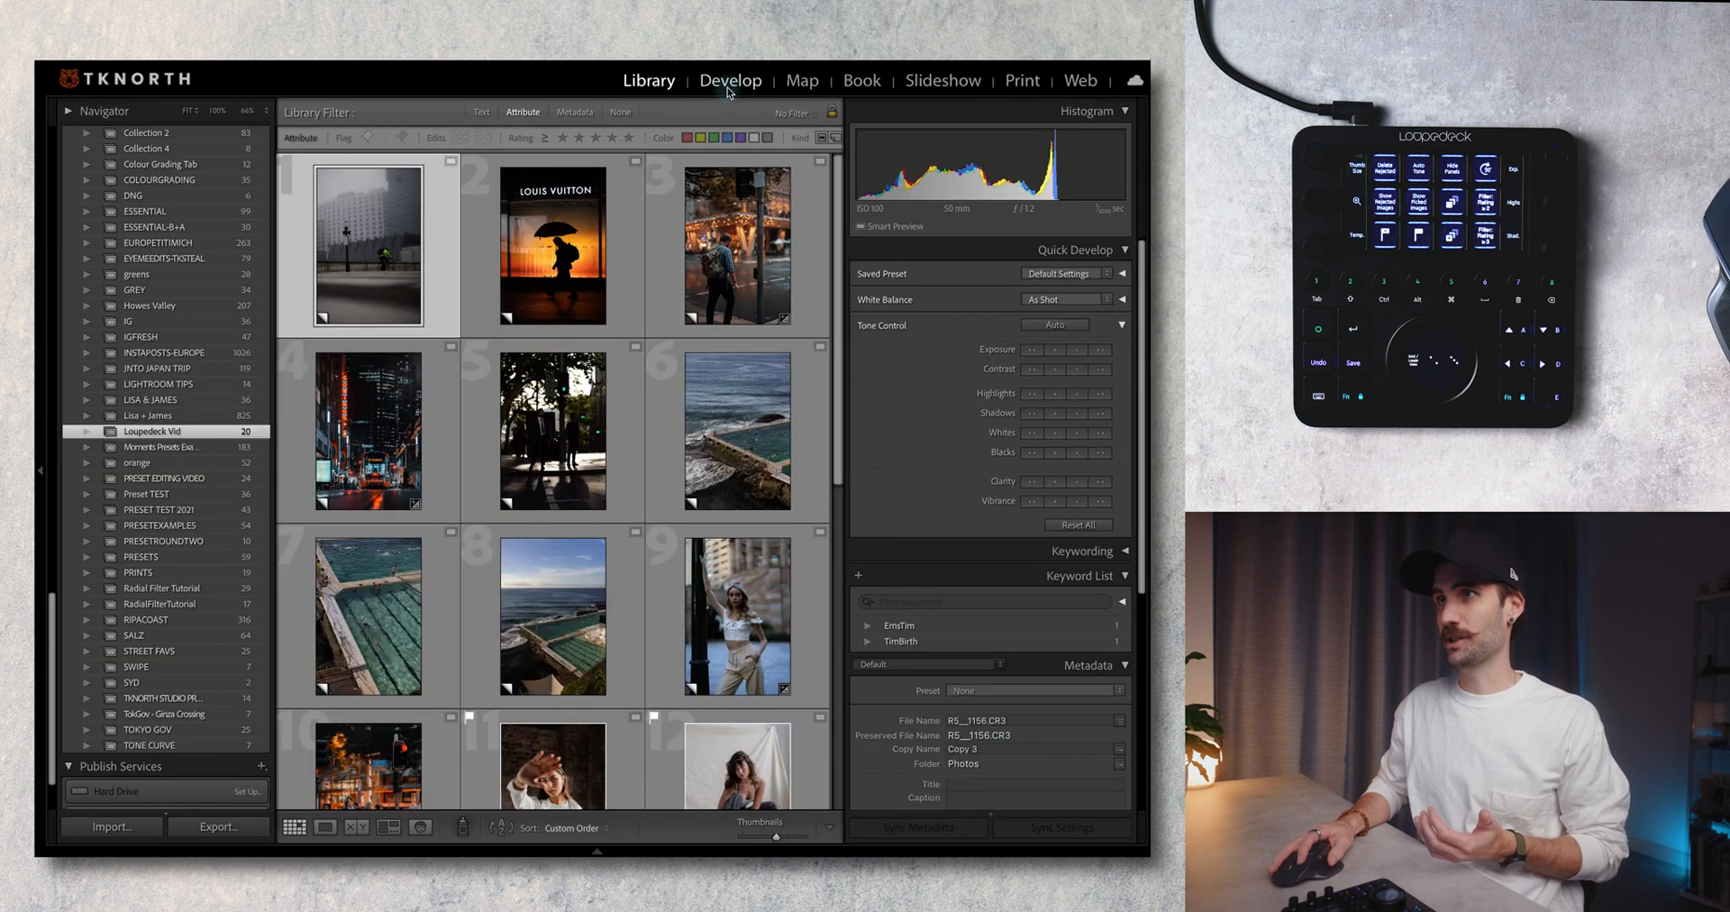
Briefly develop the foggy cyclist photo and return to the collection grid
left_click(730, 81)
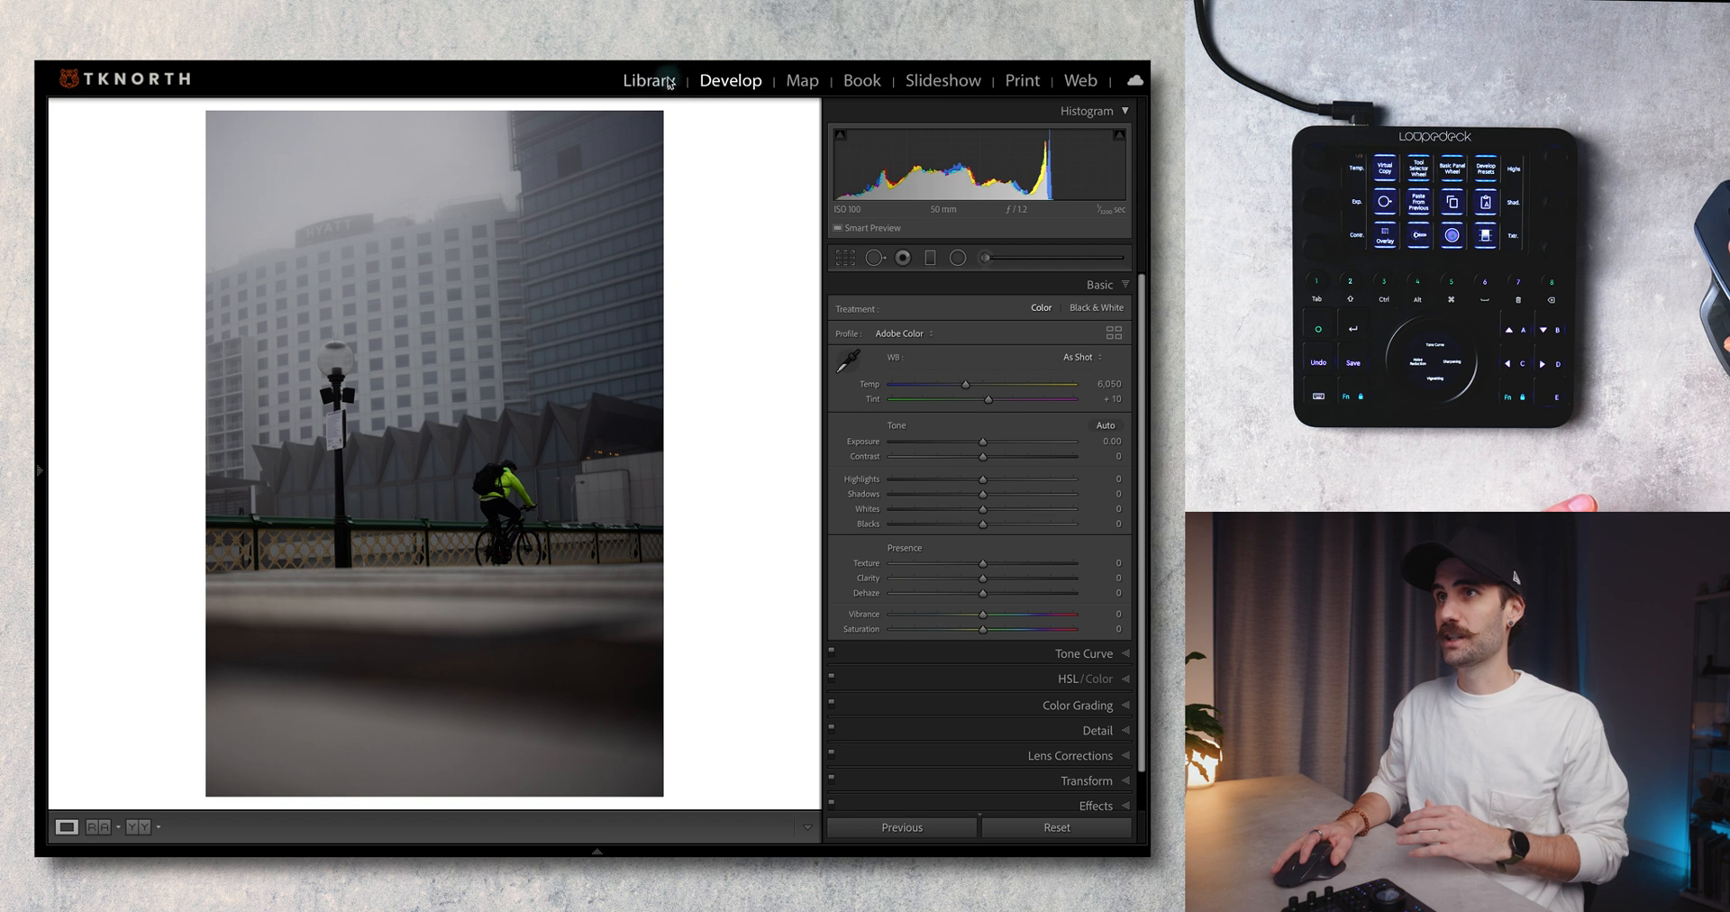
left_click(648, 80)
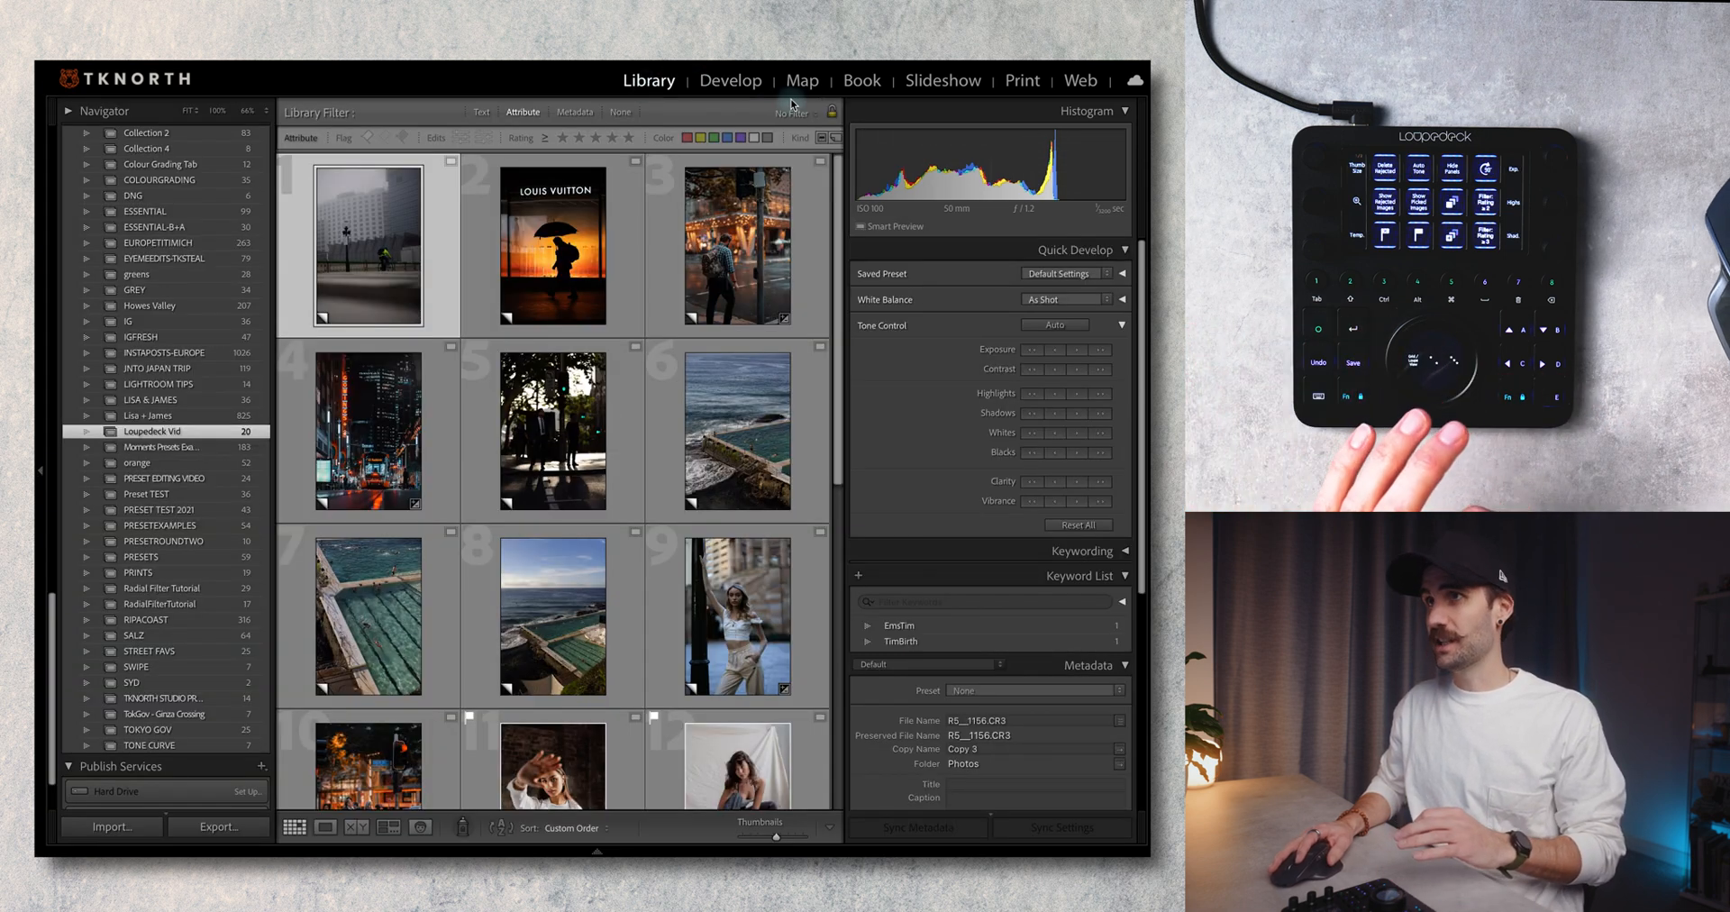
left_click(729, 79)
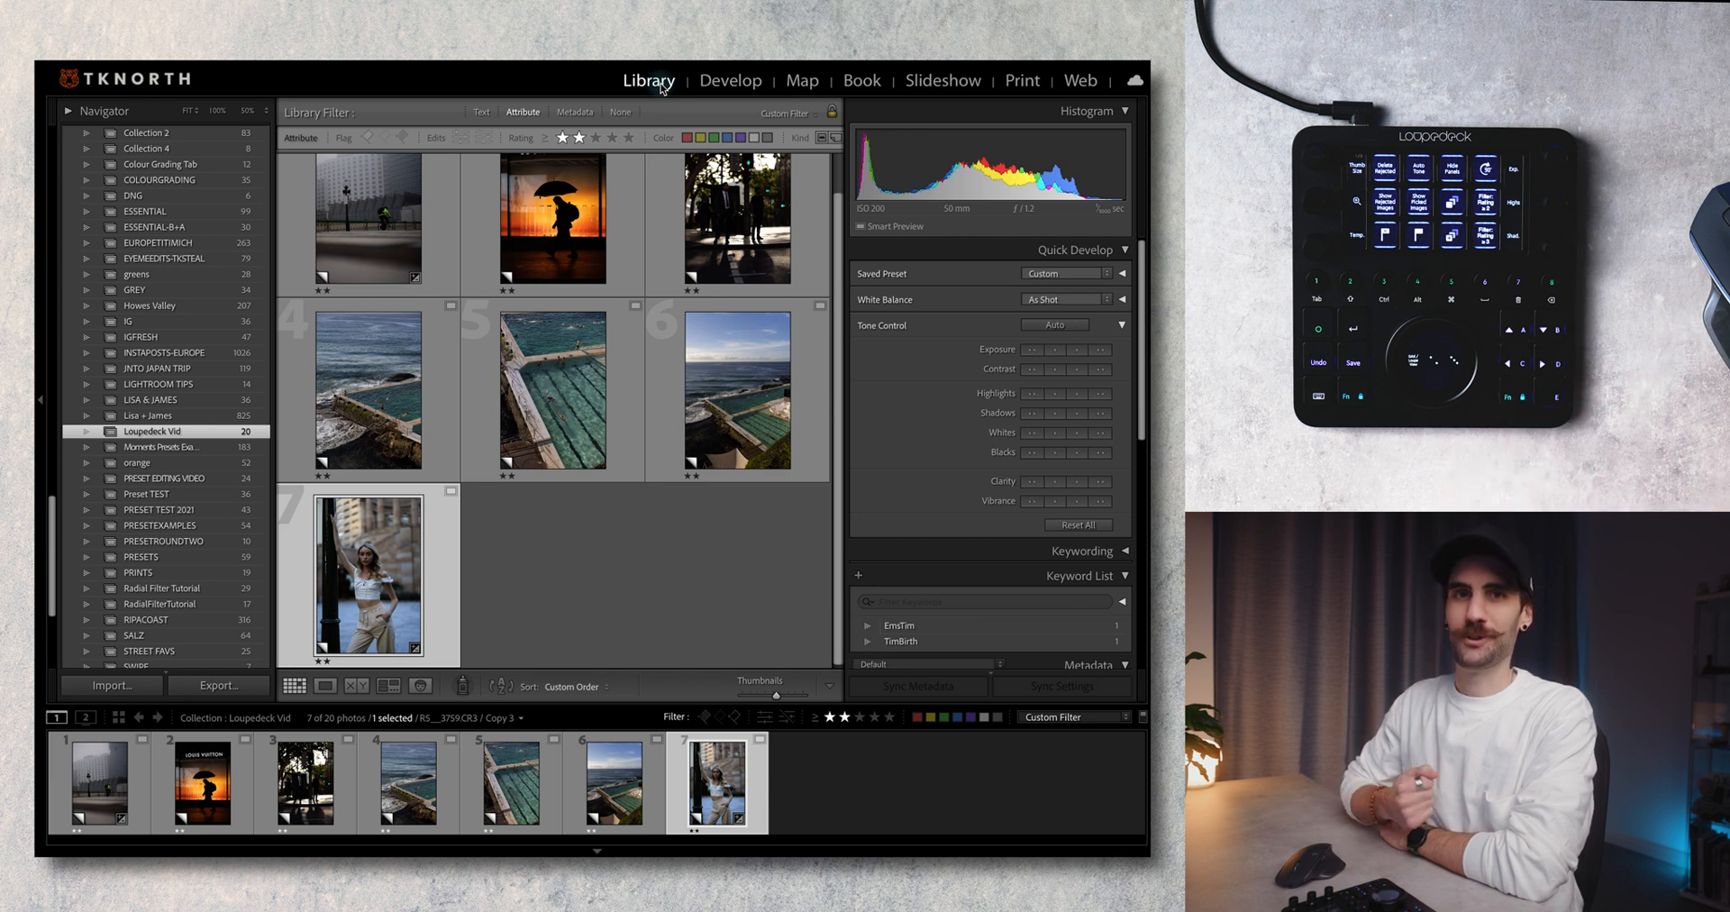
Filter the Loupedeck Vid collection to its two-star photos
left_click(730, 80)
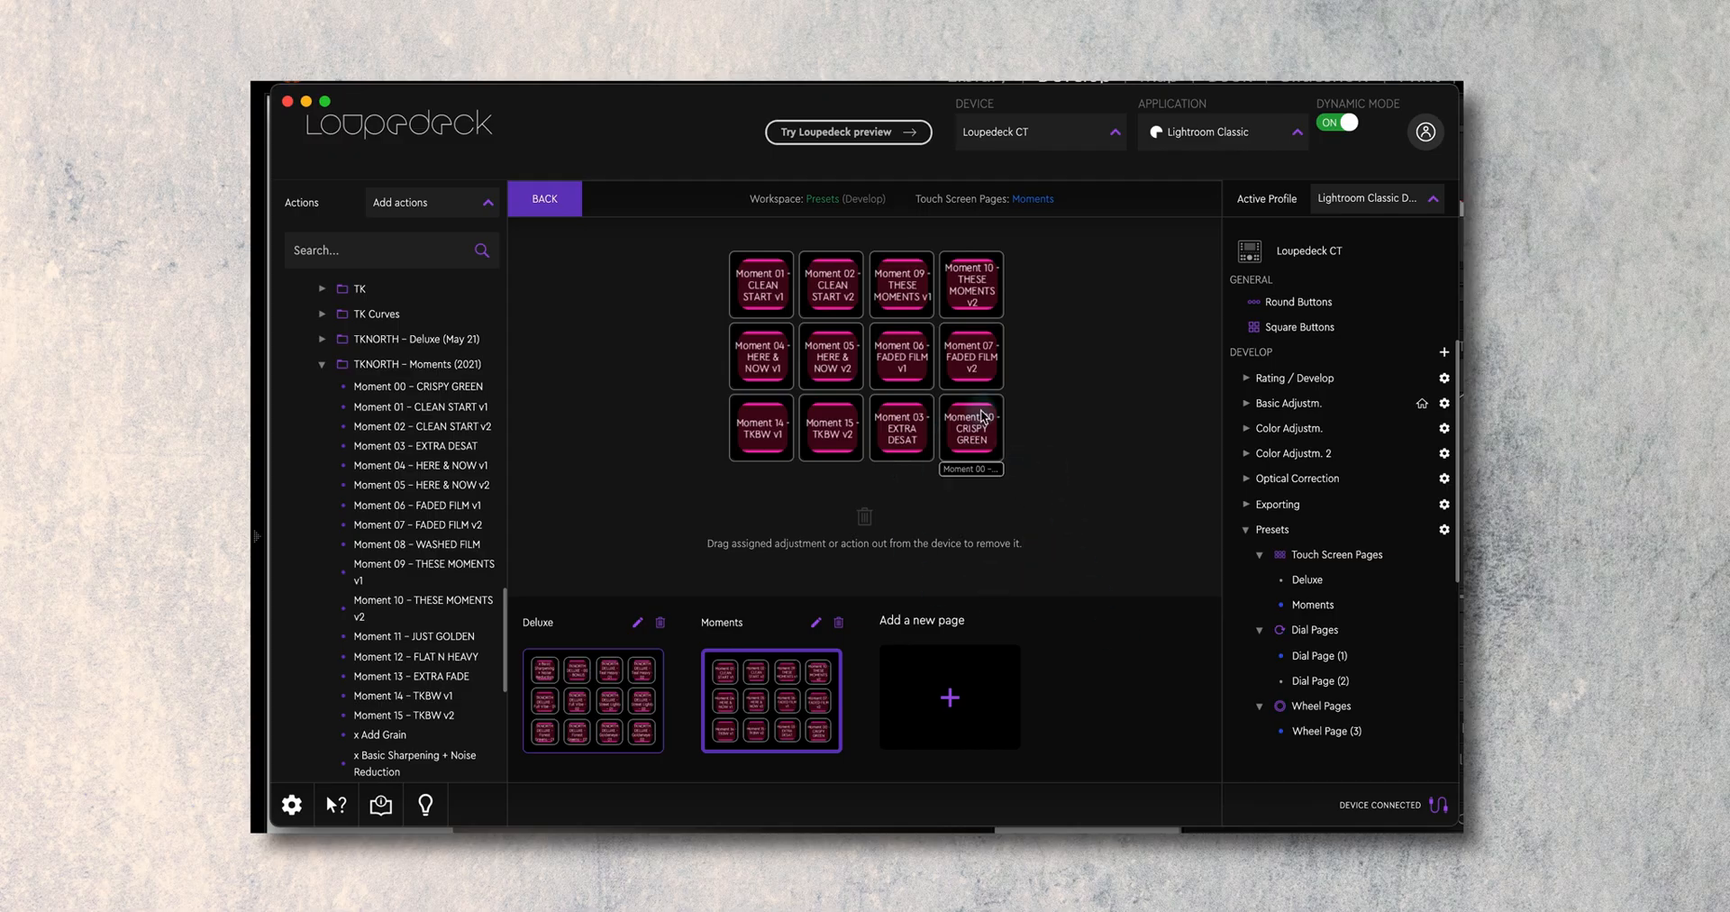
Drag the Moment 00 – CRISPY GREEN button off the Moments page to the trash
left_click_drag(969, 429, 643, 542)
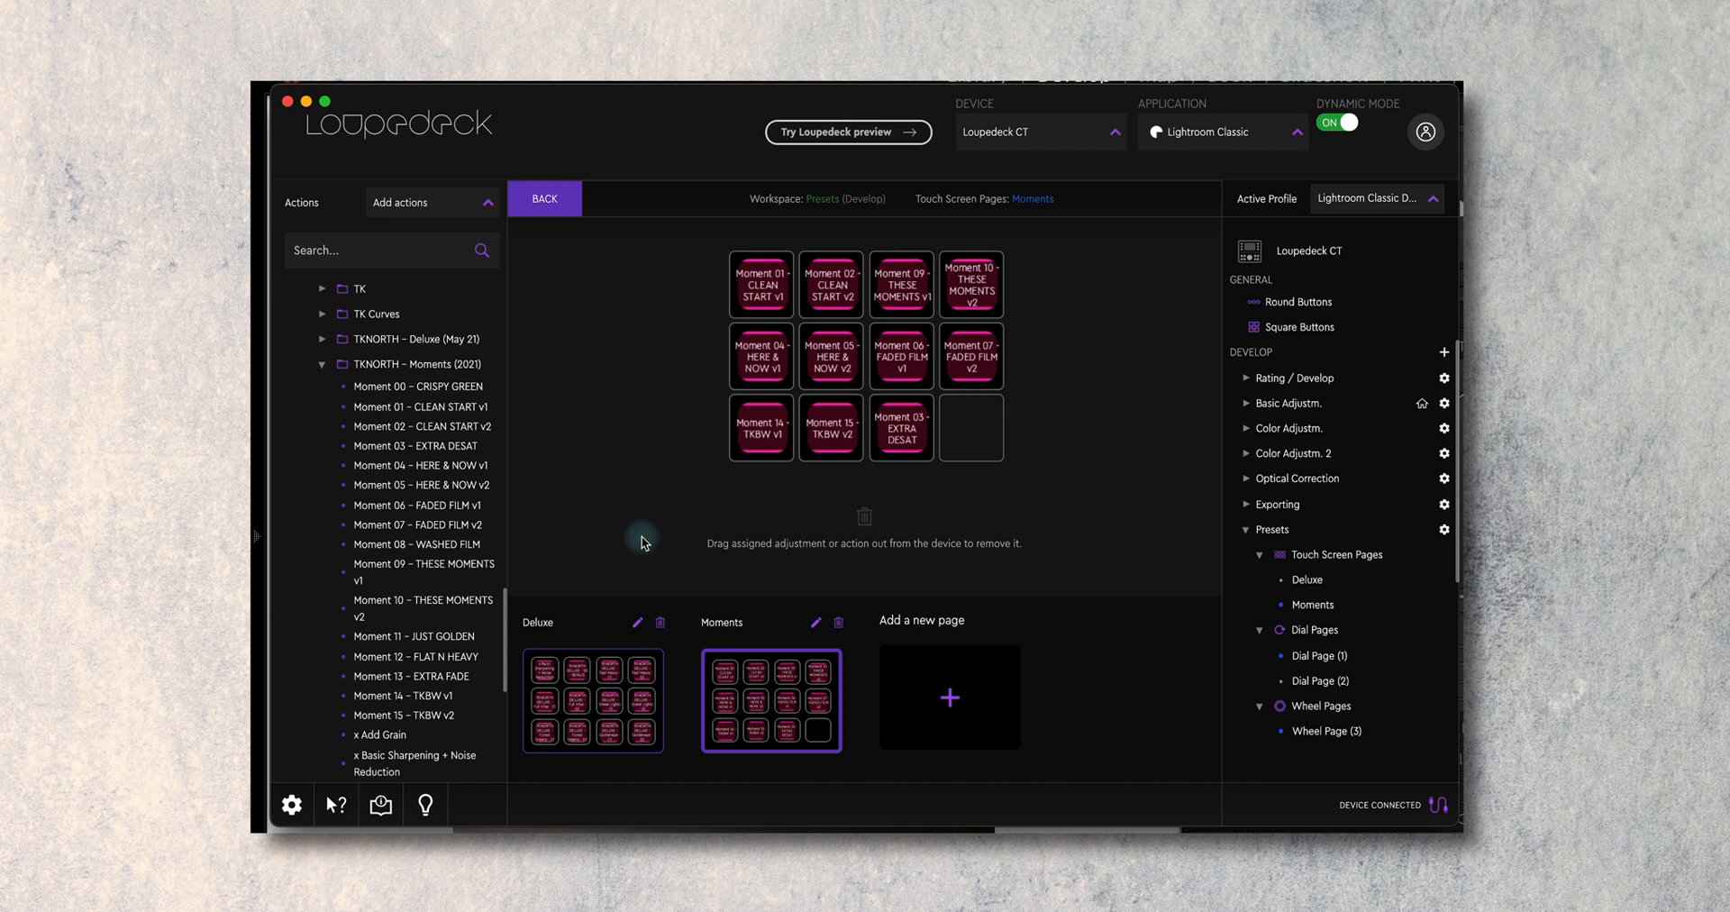
mouse_move(402, 385)
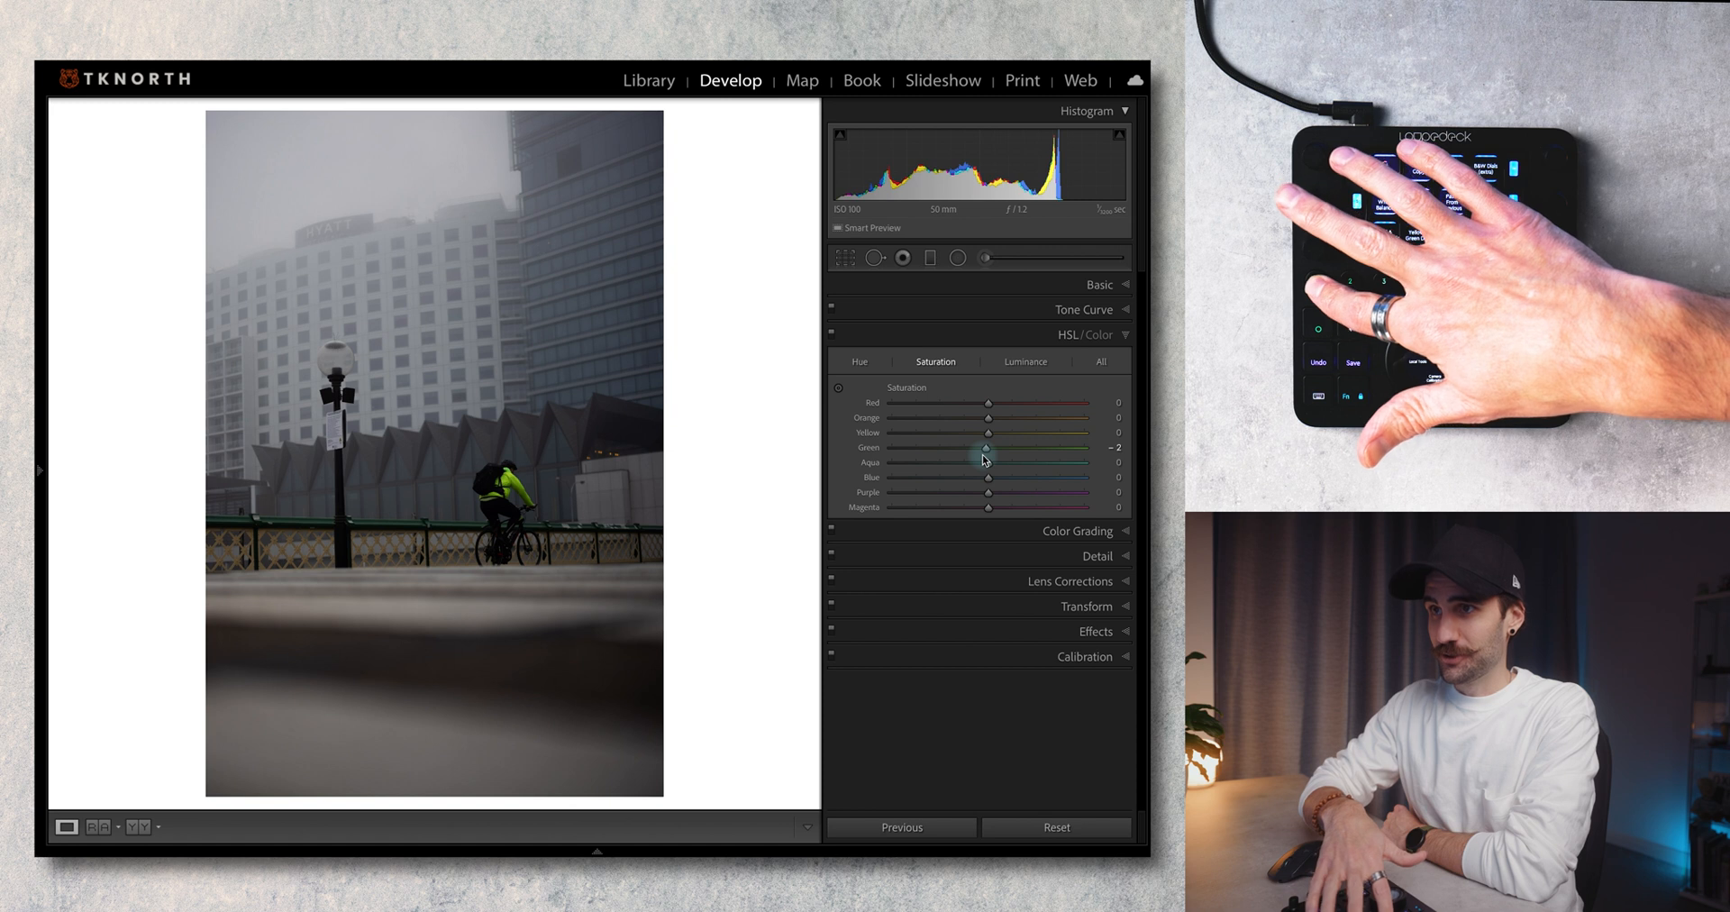
Lower green saturation to -2 and enable Constrain Crop in the Transform panel
left_click(649, 79)
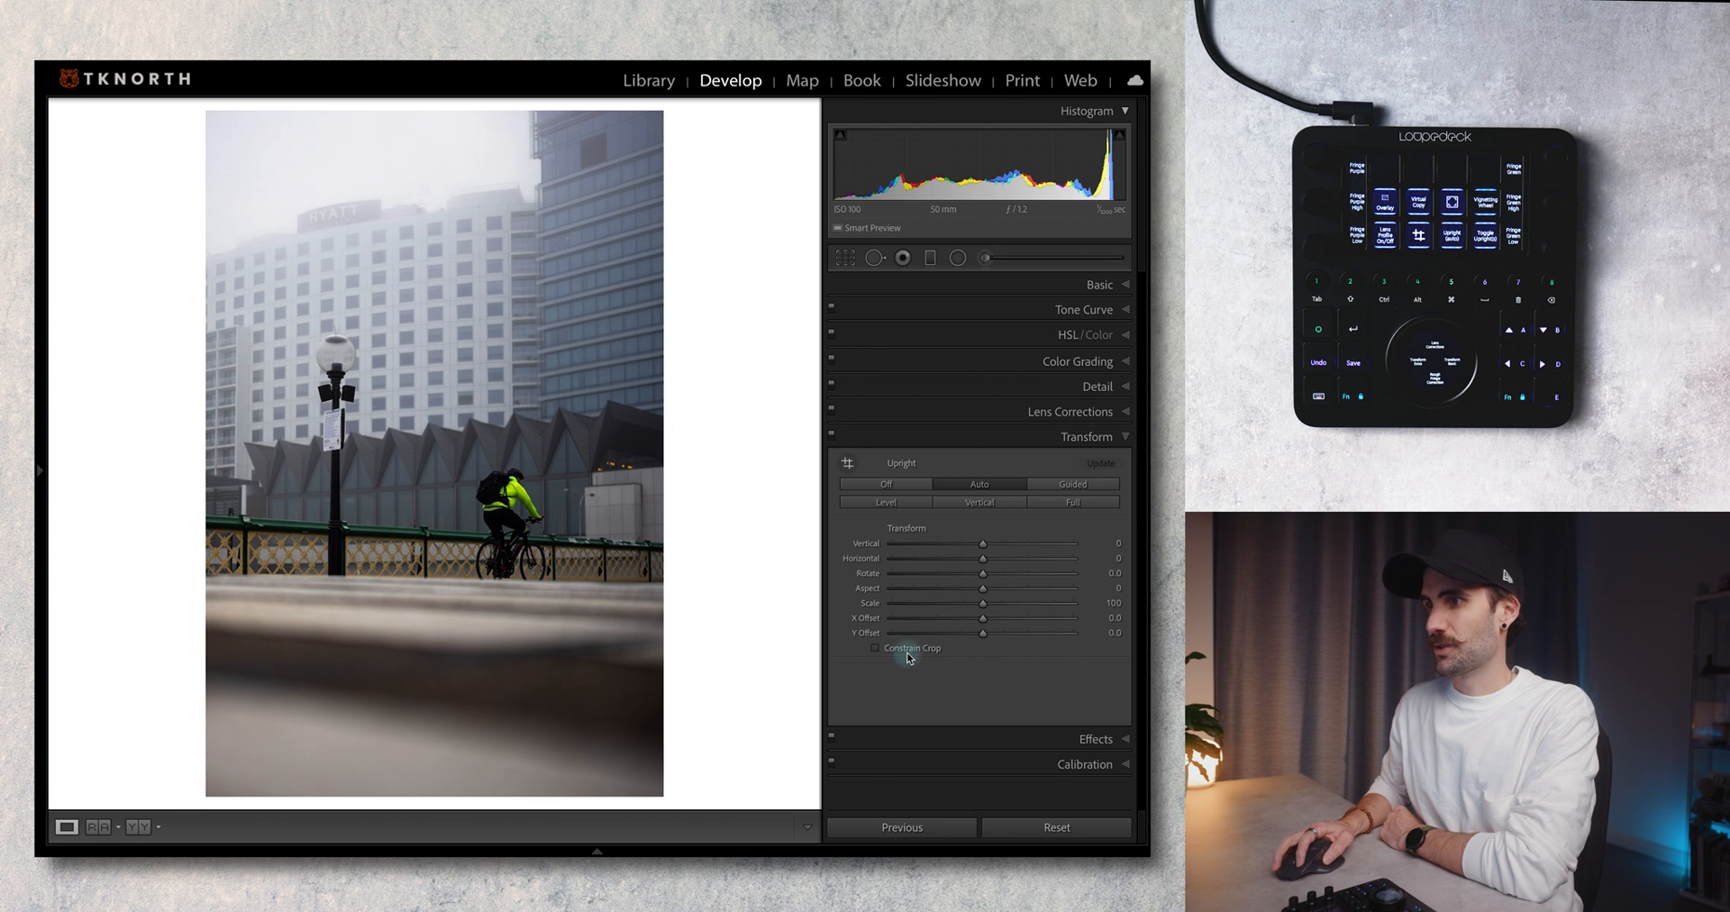
left_click(876, 649)
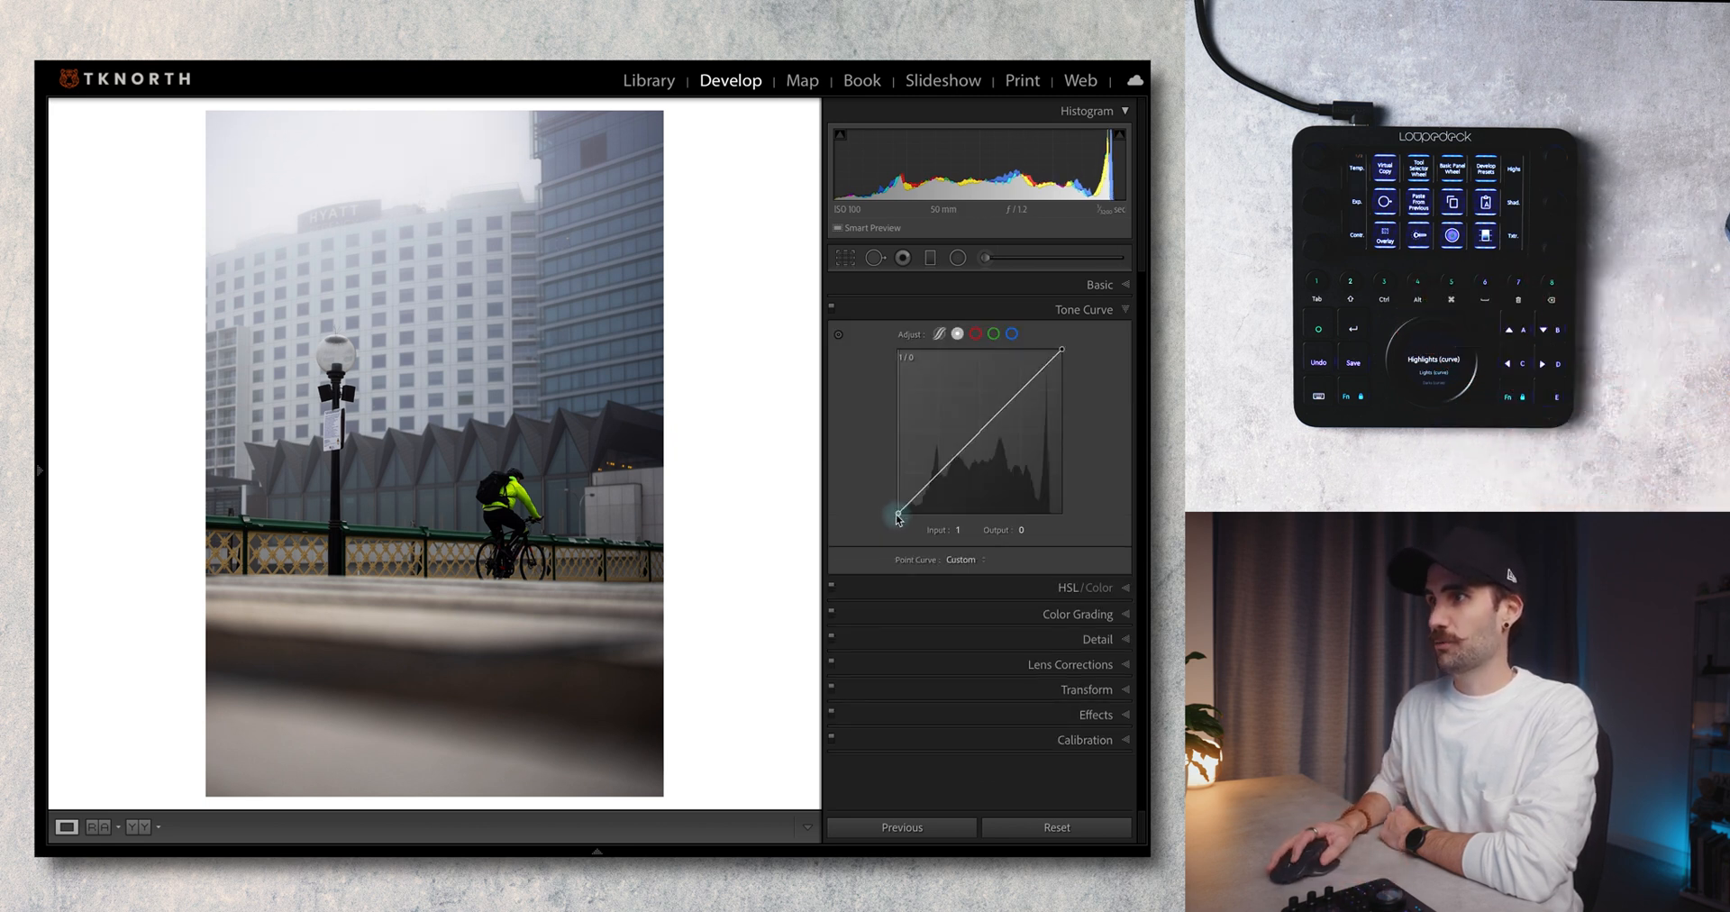
Lift the point curve's dark end, then raise Highlights +11, Lights +2, Darks +4, Shadows +7
left_click_drag(921, 519, 931, 479)
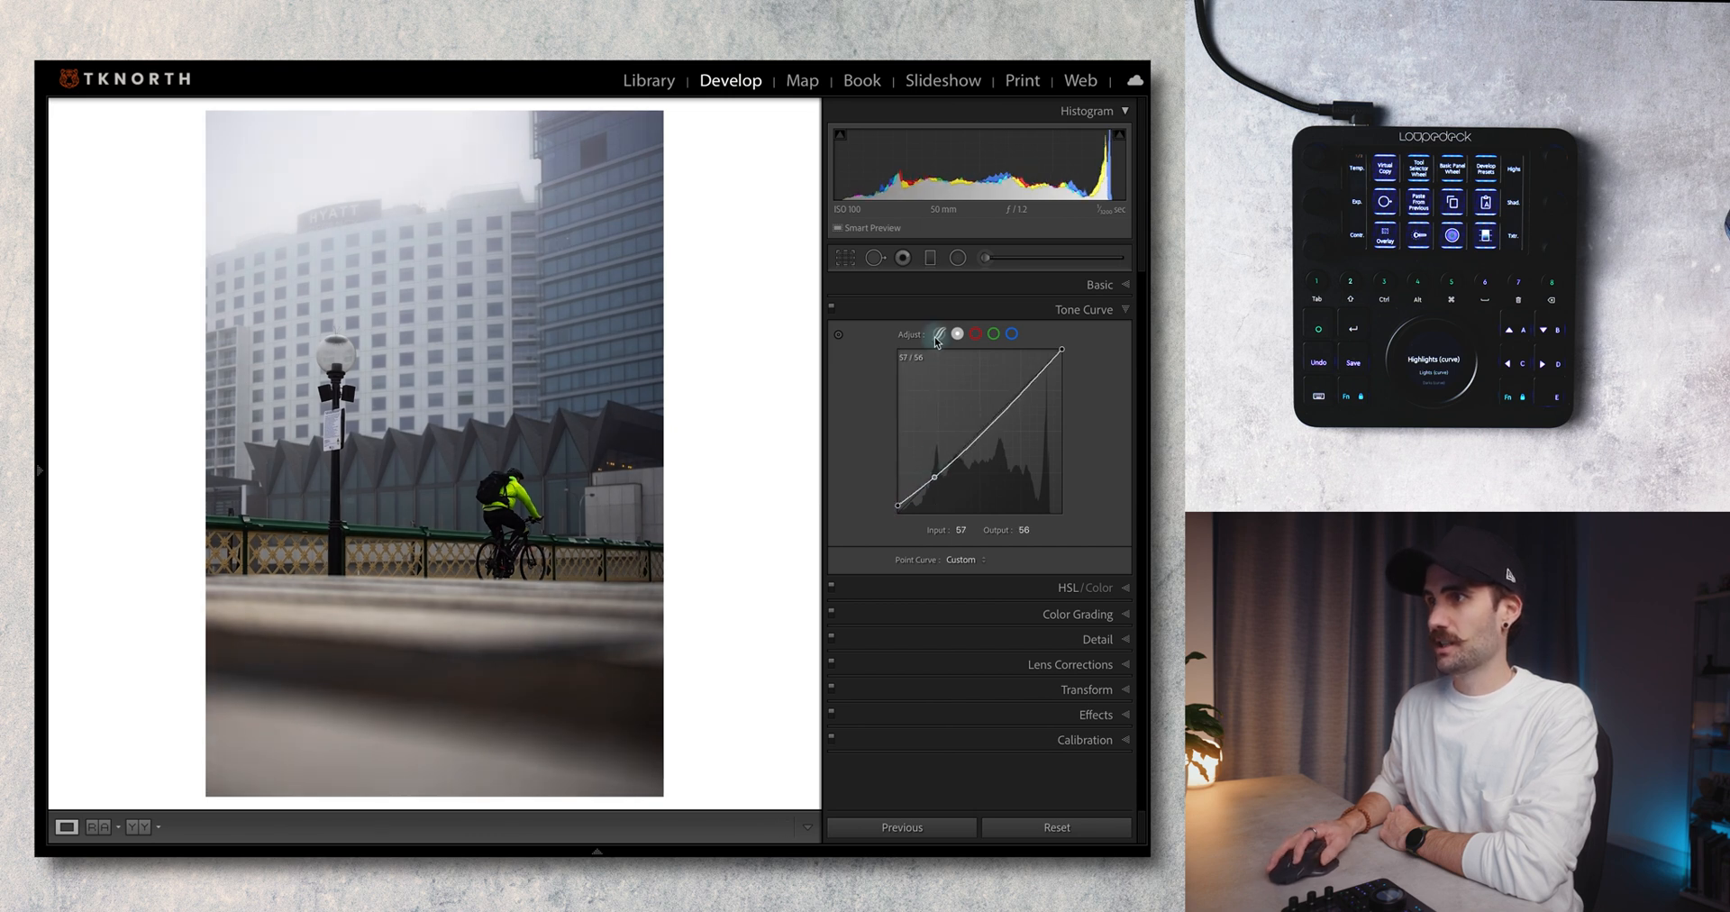
left_click(938, 333)
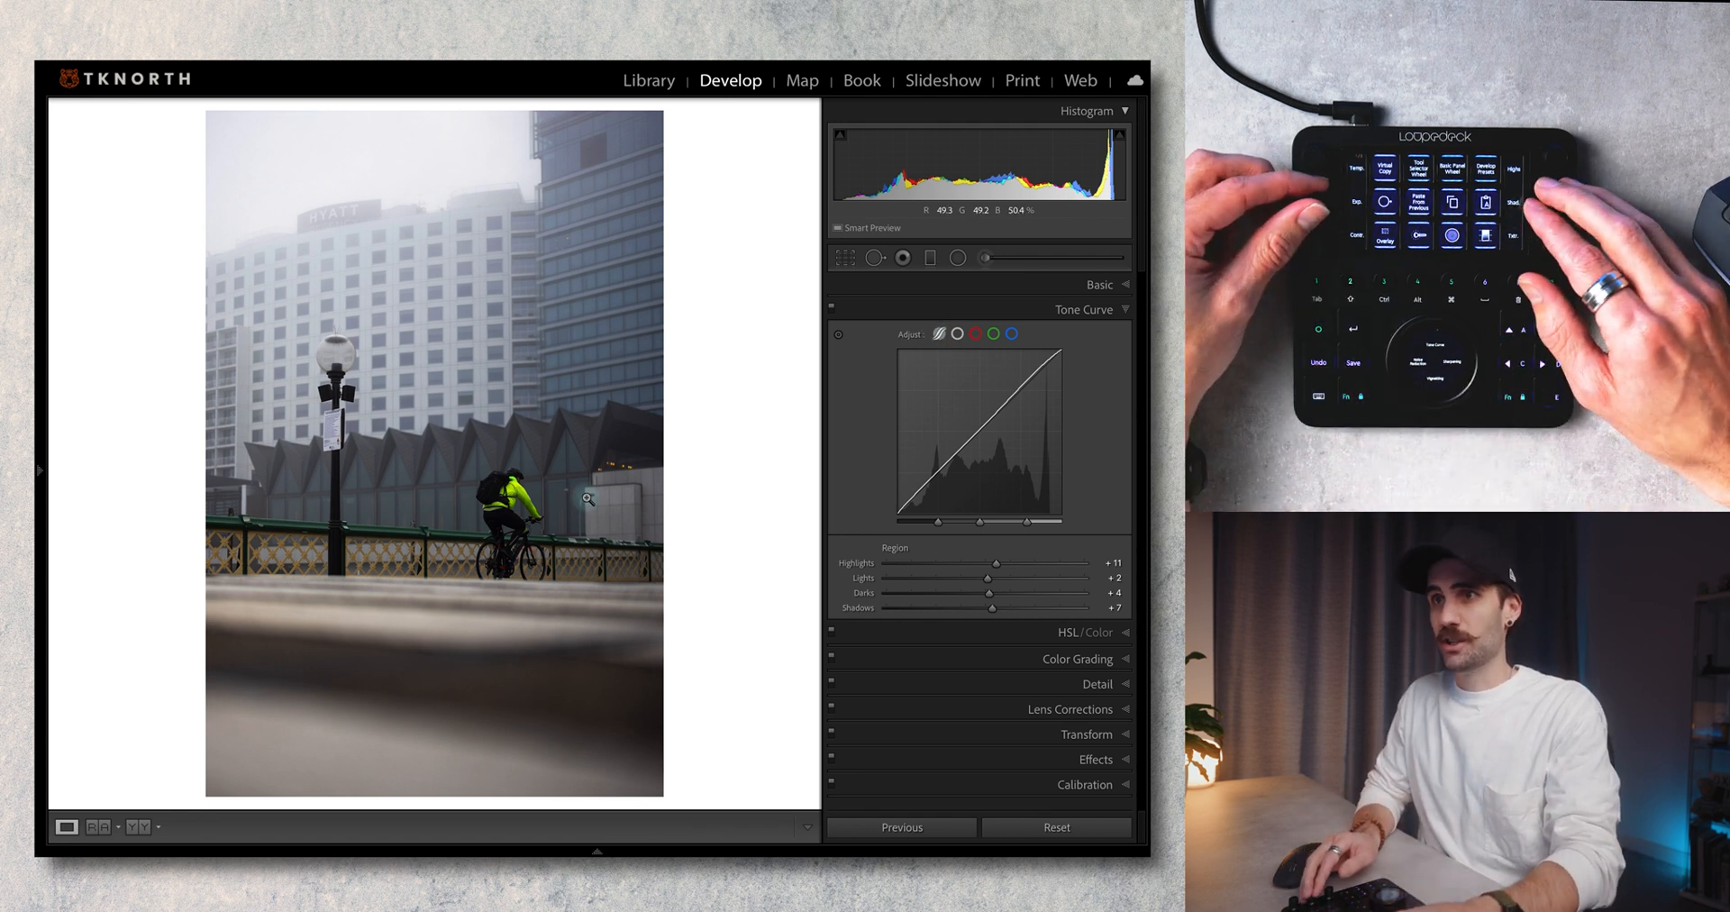
left_click(1099, 283)
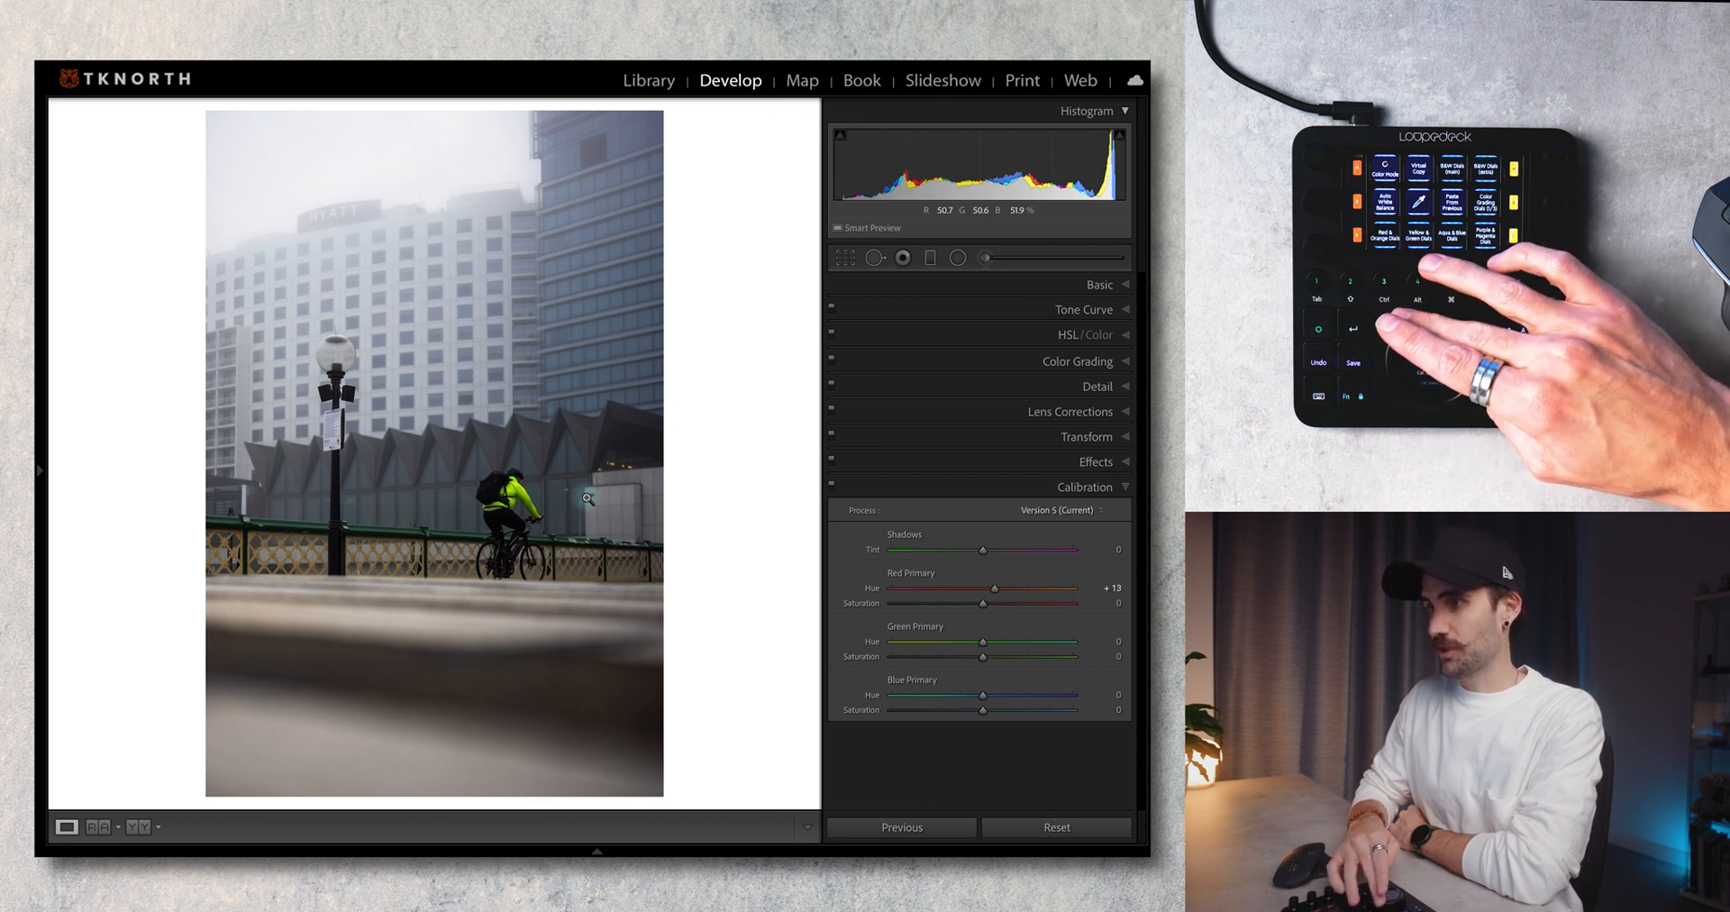
Set Red Primary Hue +13 and Red Primary Saturation +24 in Calibration
left_click_drag(985, 604, 1049, 604)
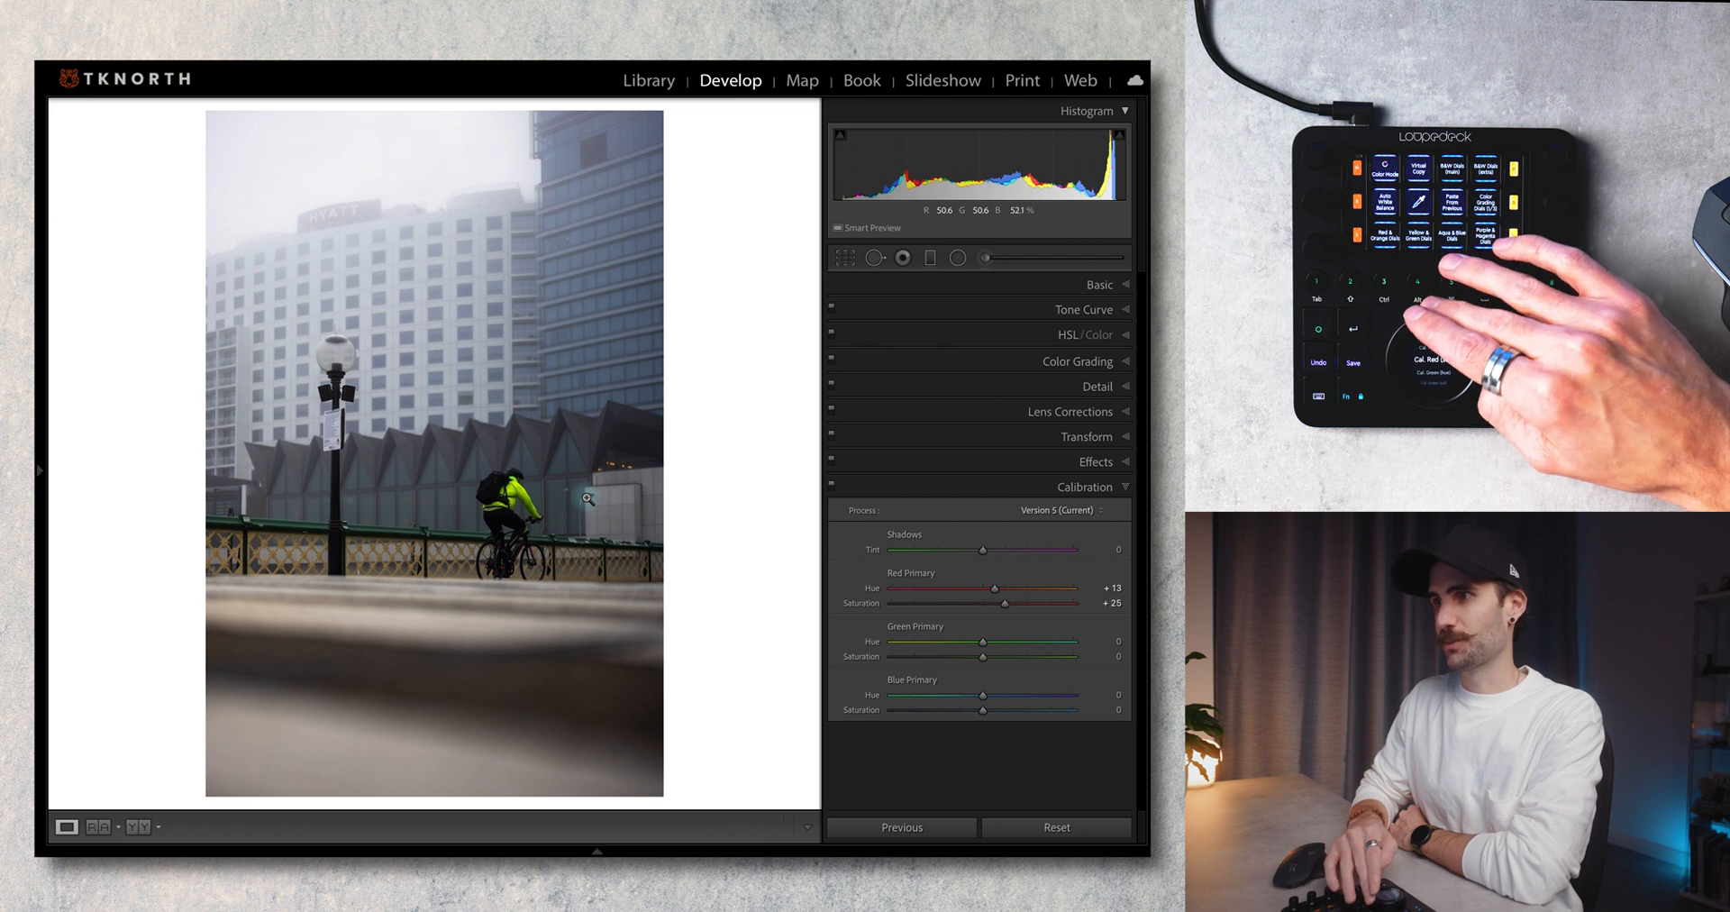
left_click(1434, 354)
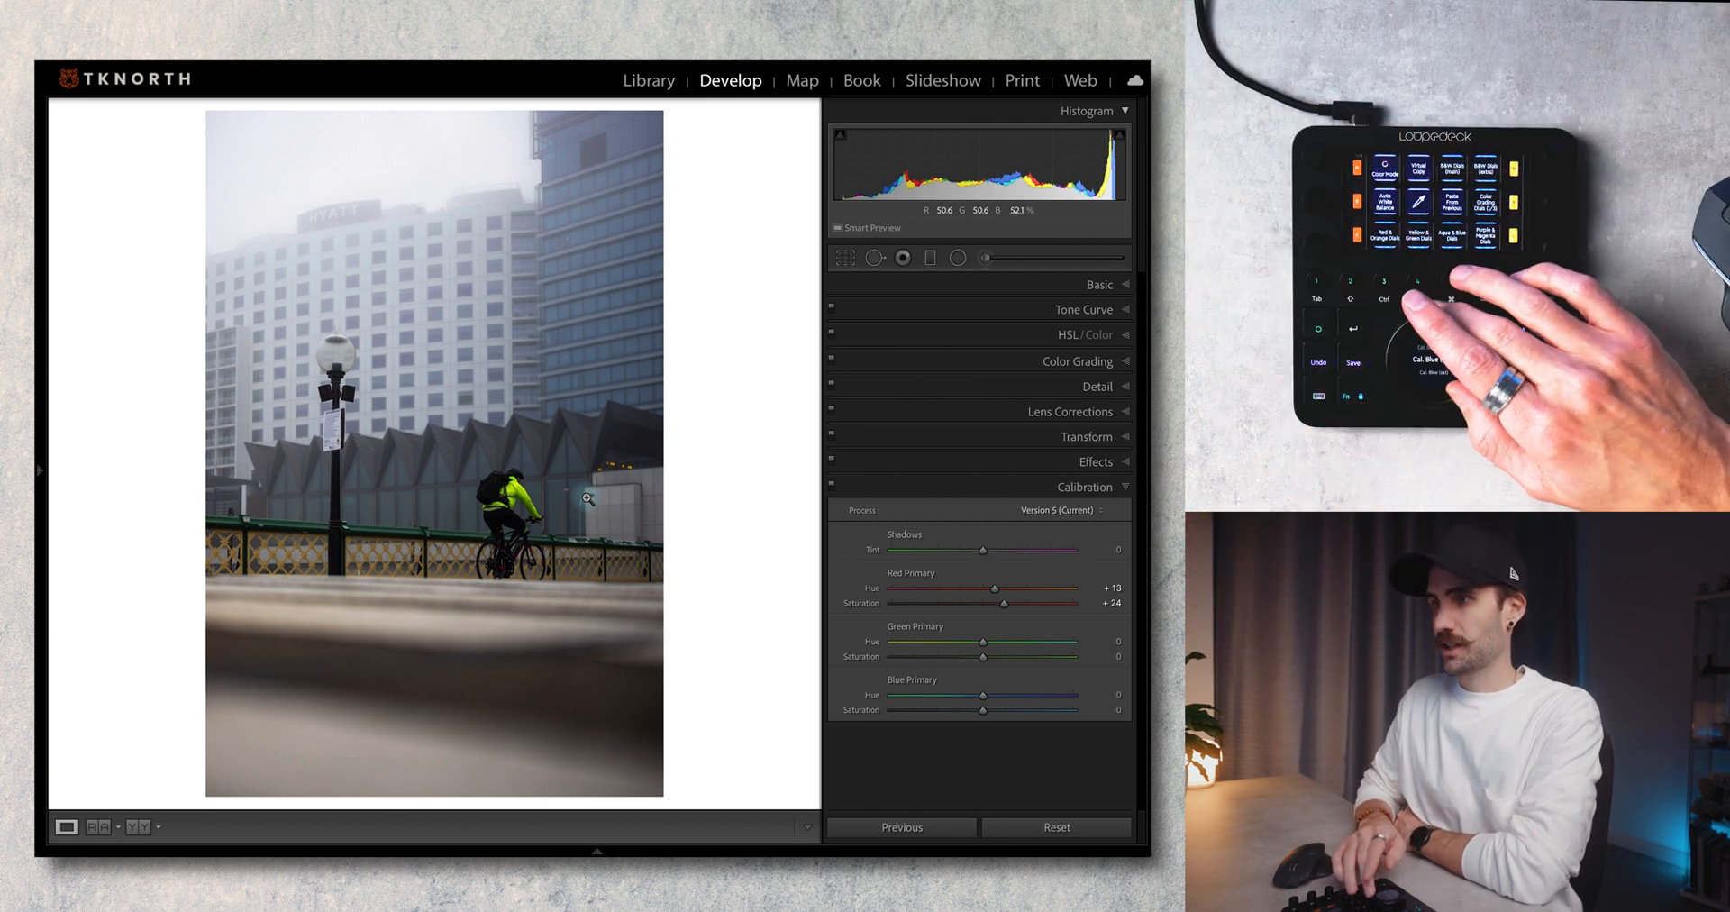
left_click_drag(982, 696, 951, 696)
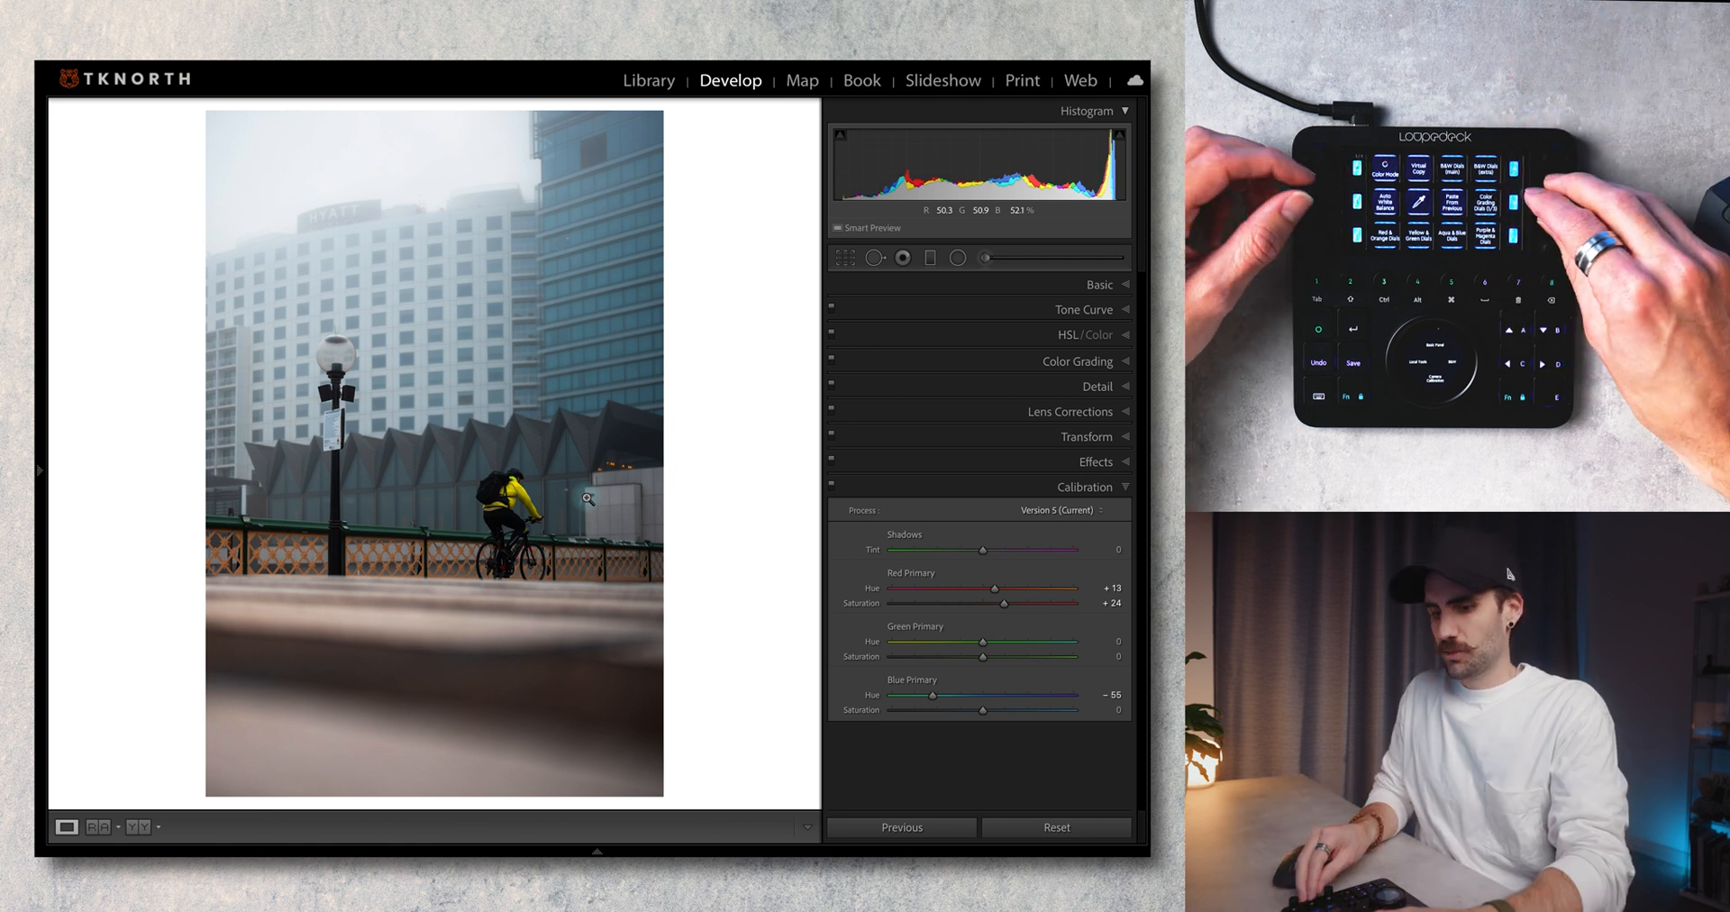
Darken blue luminance and strongly desaturate the aqua and blue tones
left_click(1094, 335)
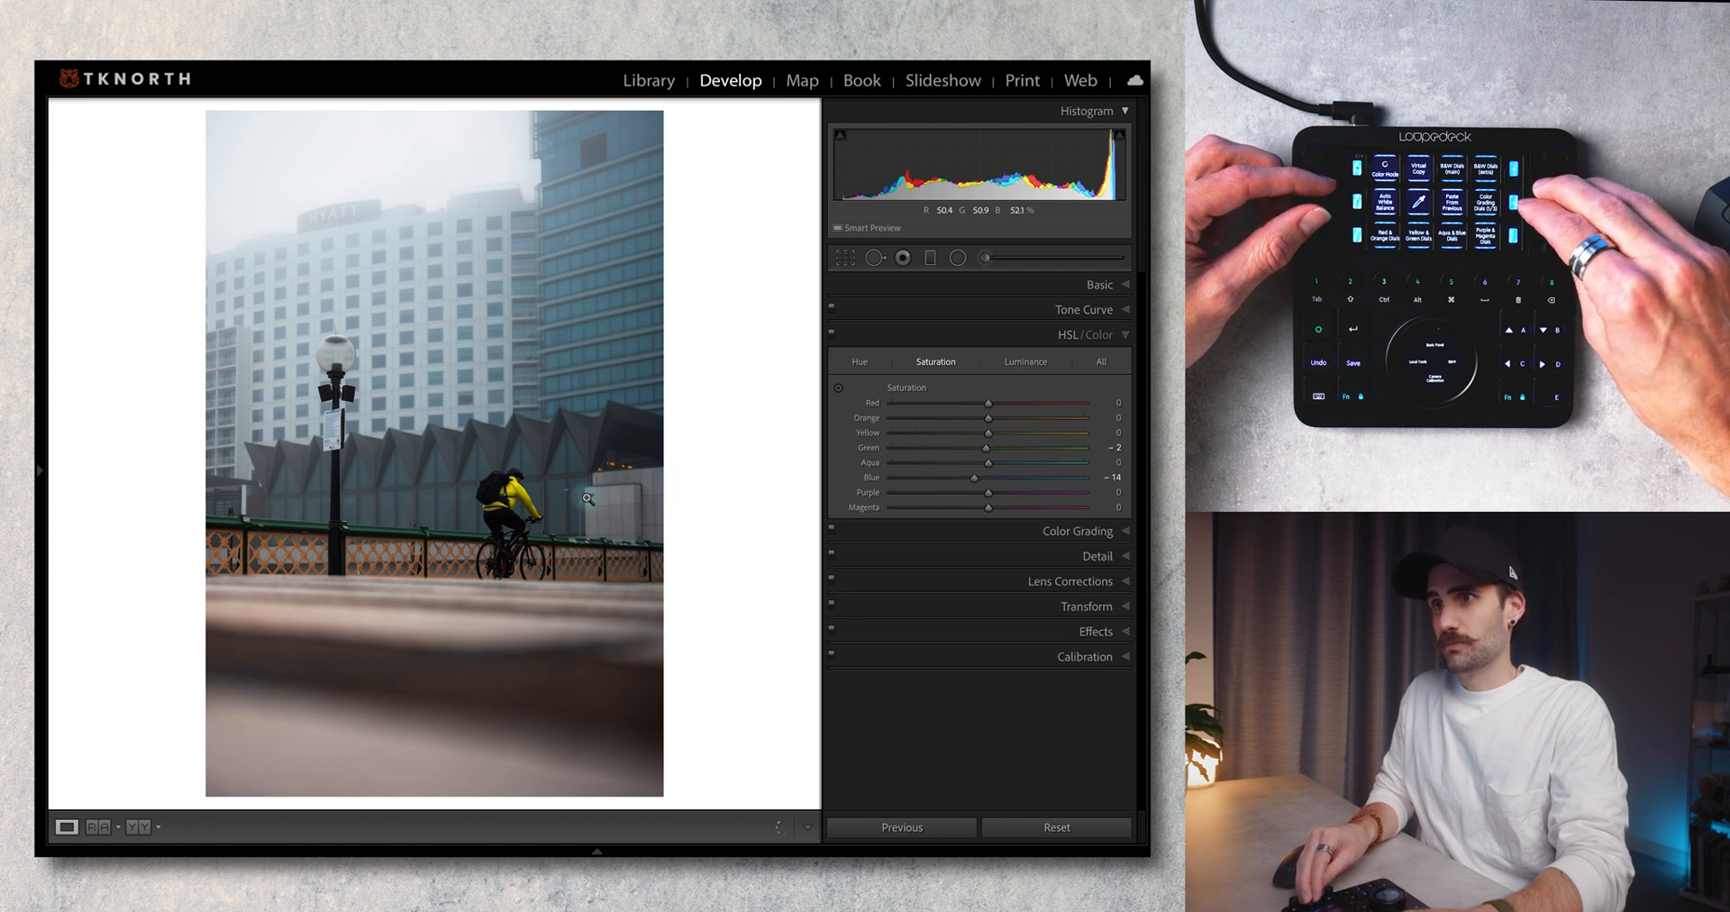
left_click(1023, 360)
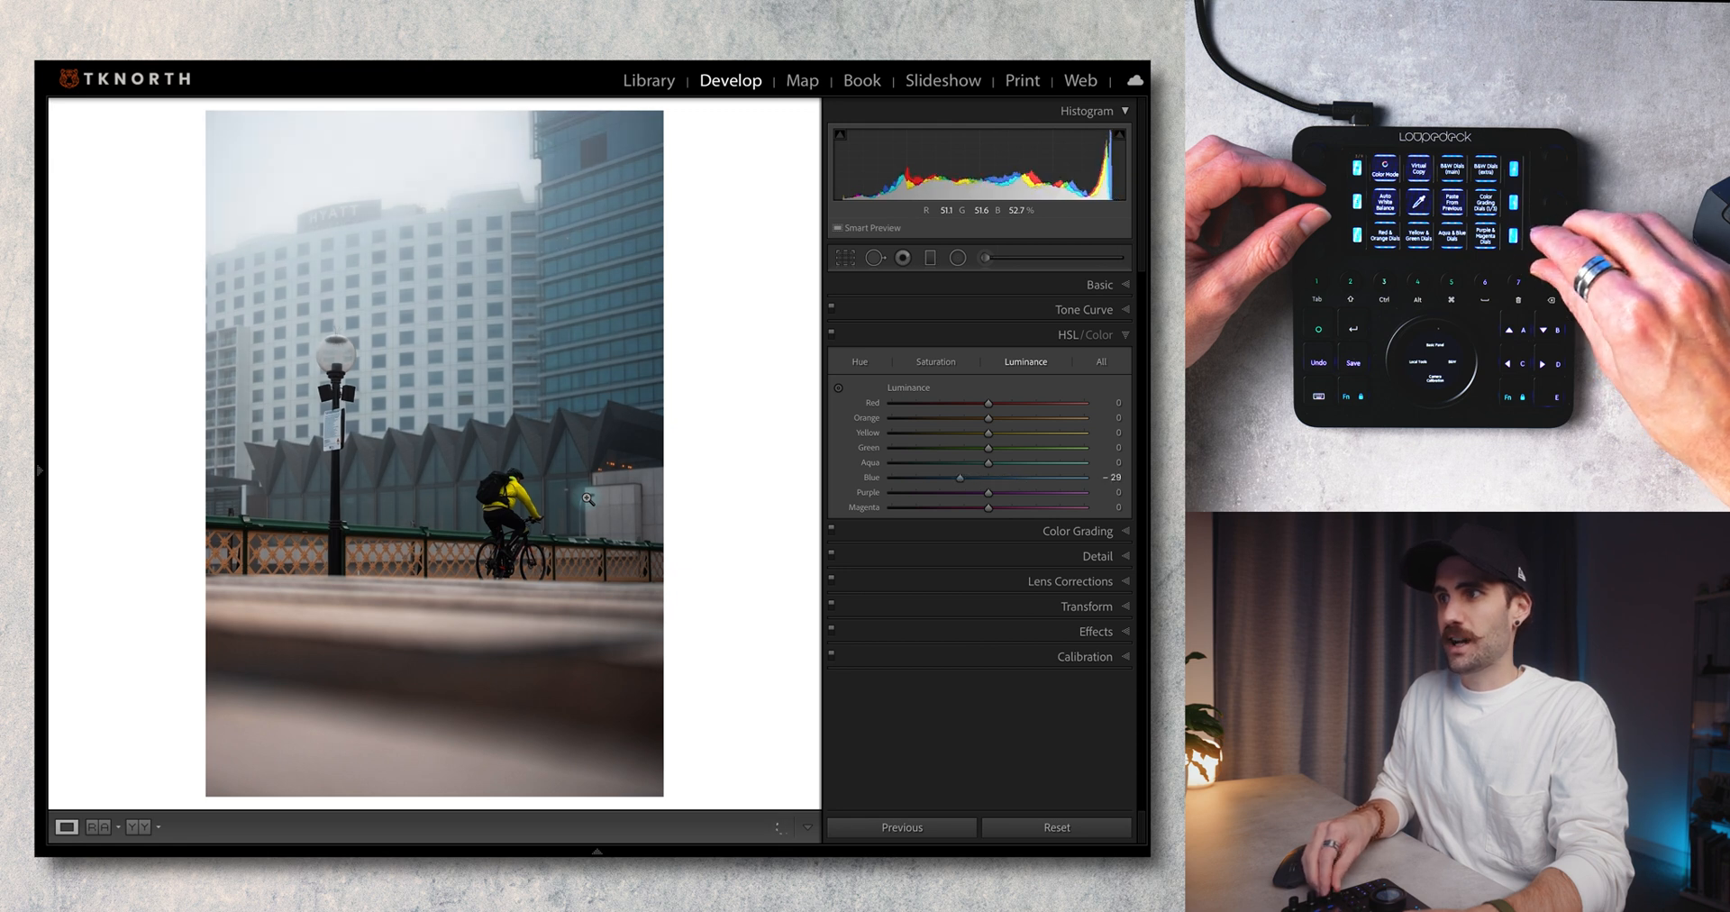
left_click_drag(957, 478, 943, 478)
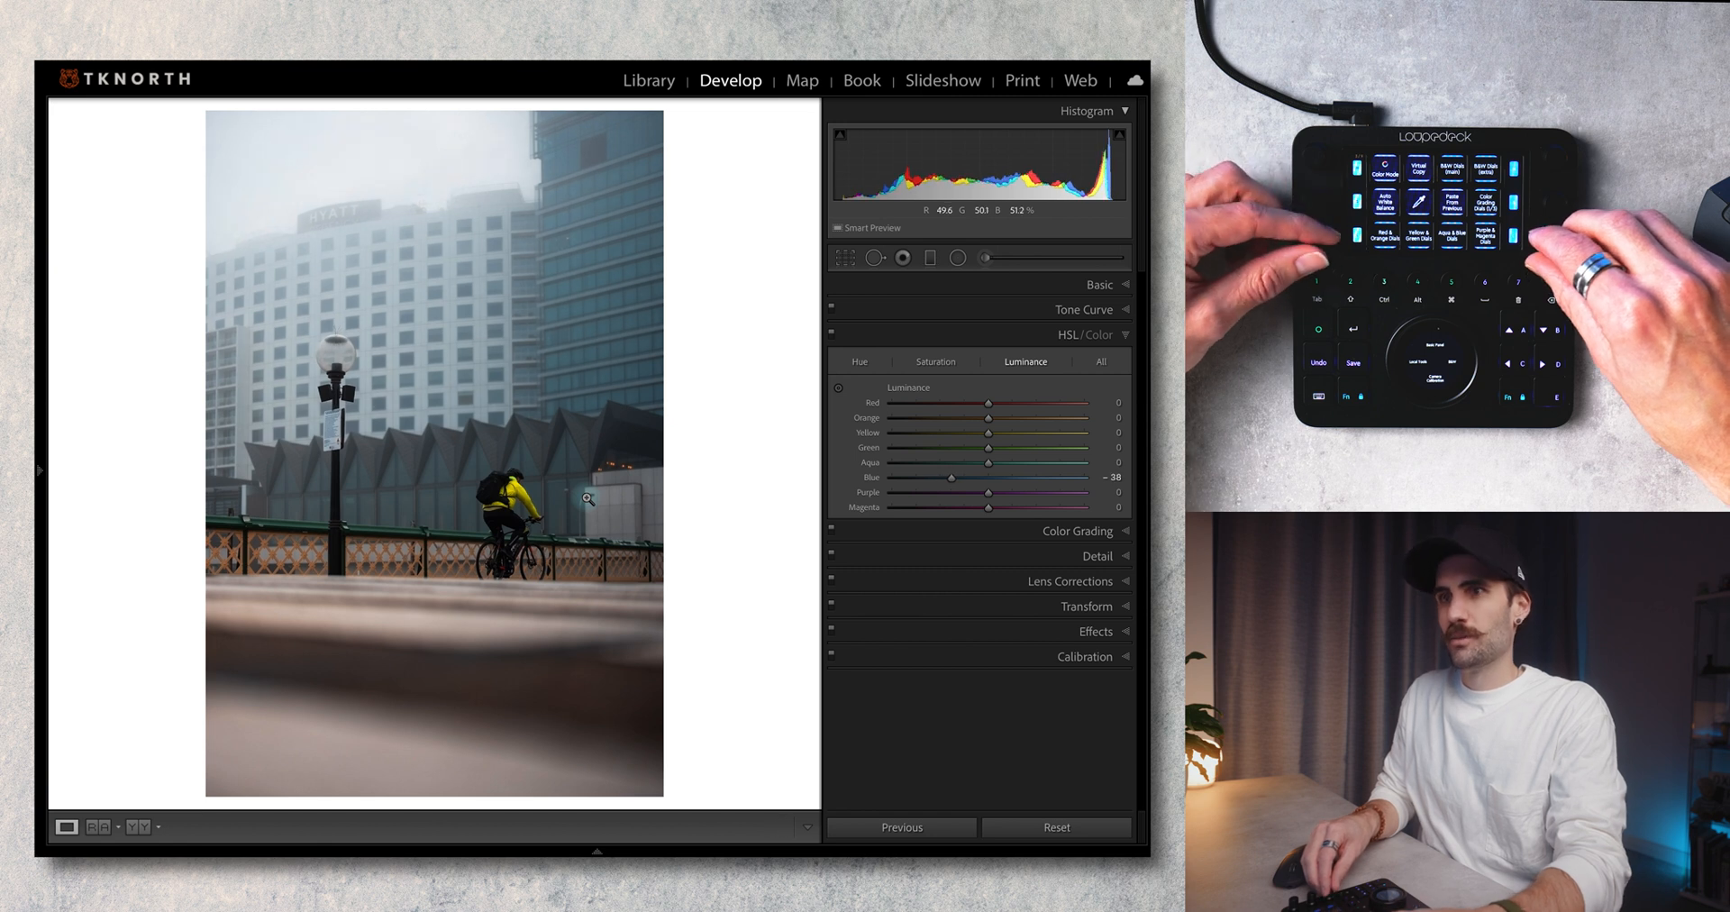
left_click(935, 360)
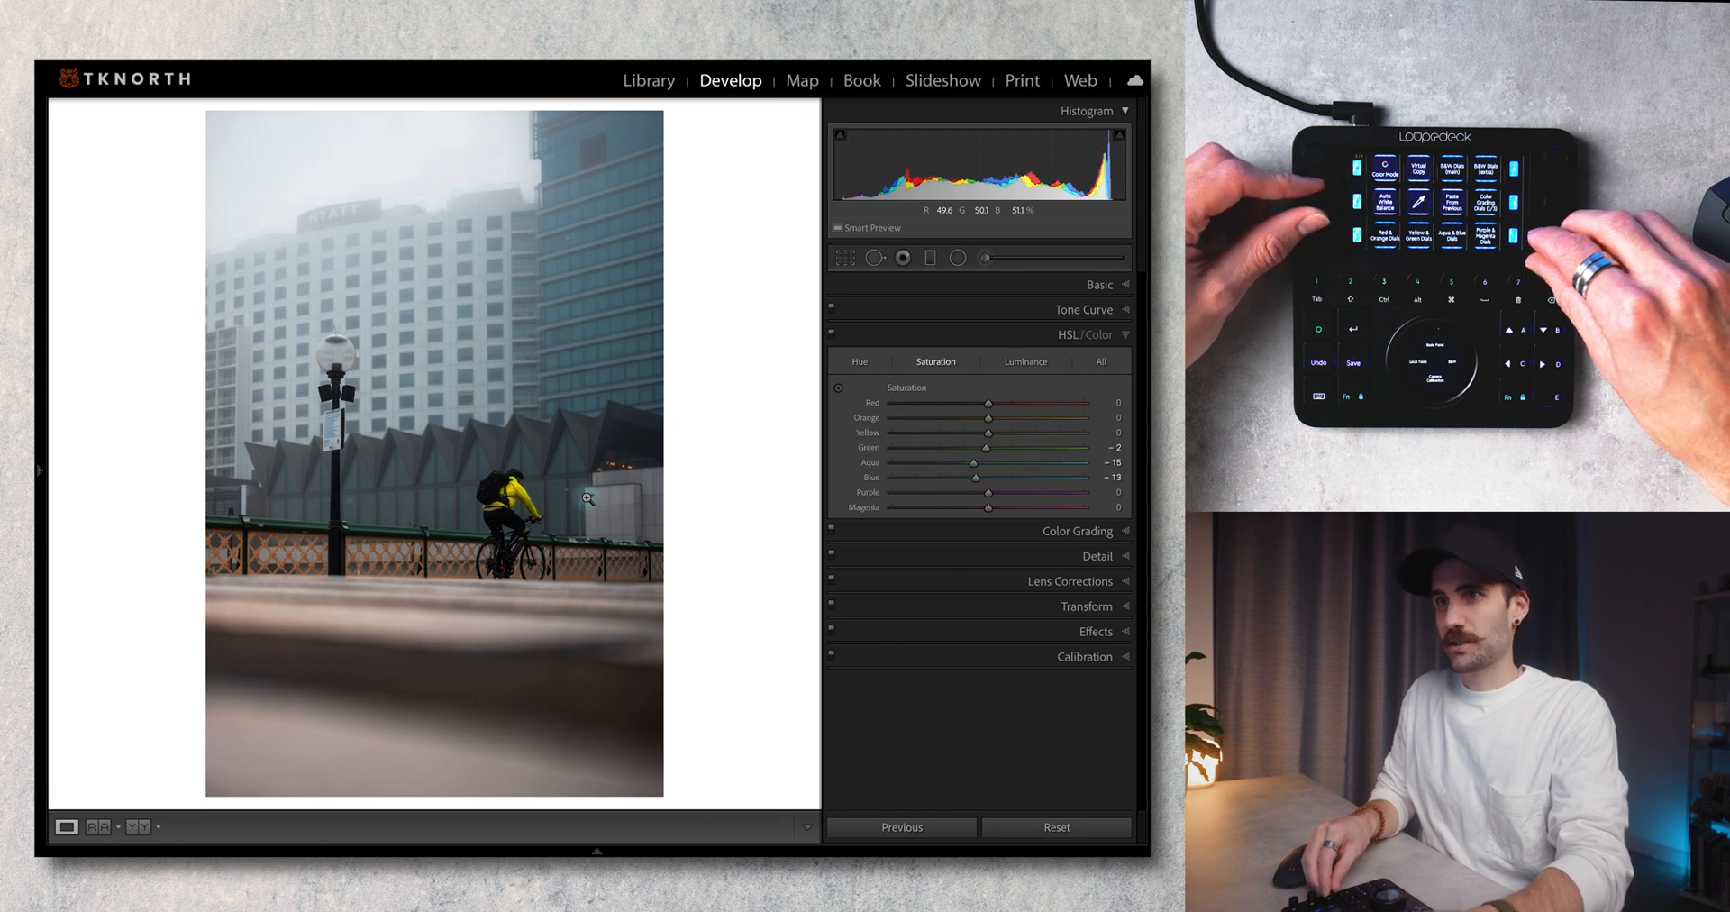
left_click_drag(971, 463, 915, 463)
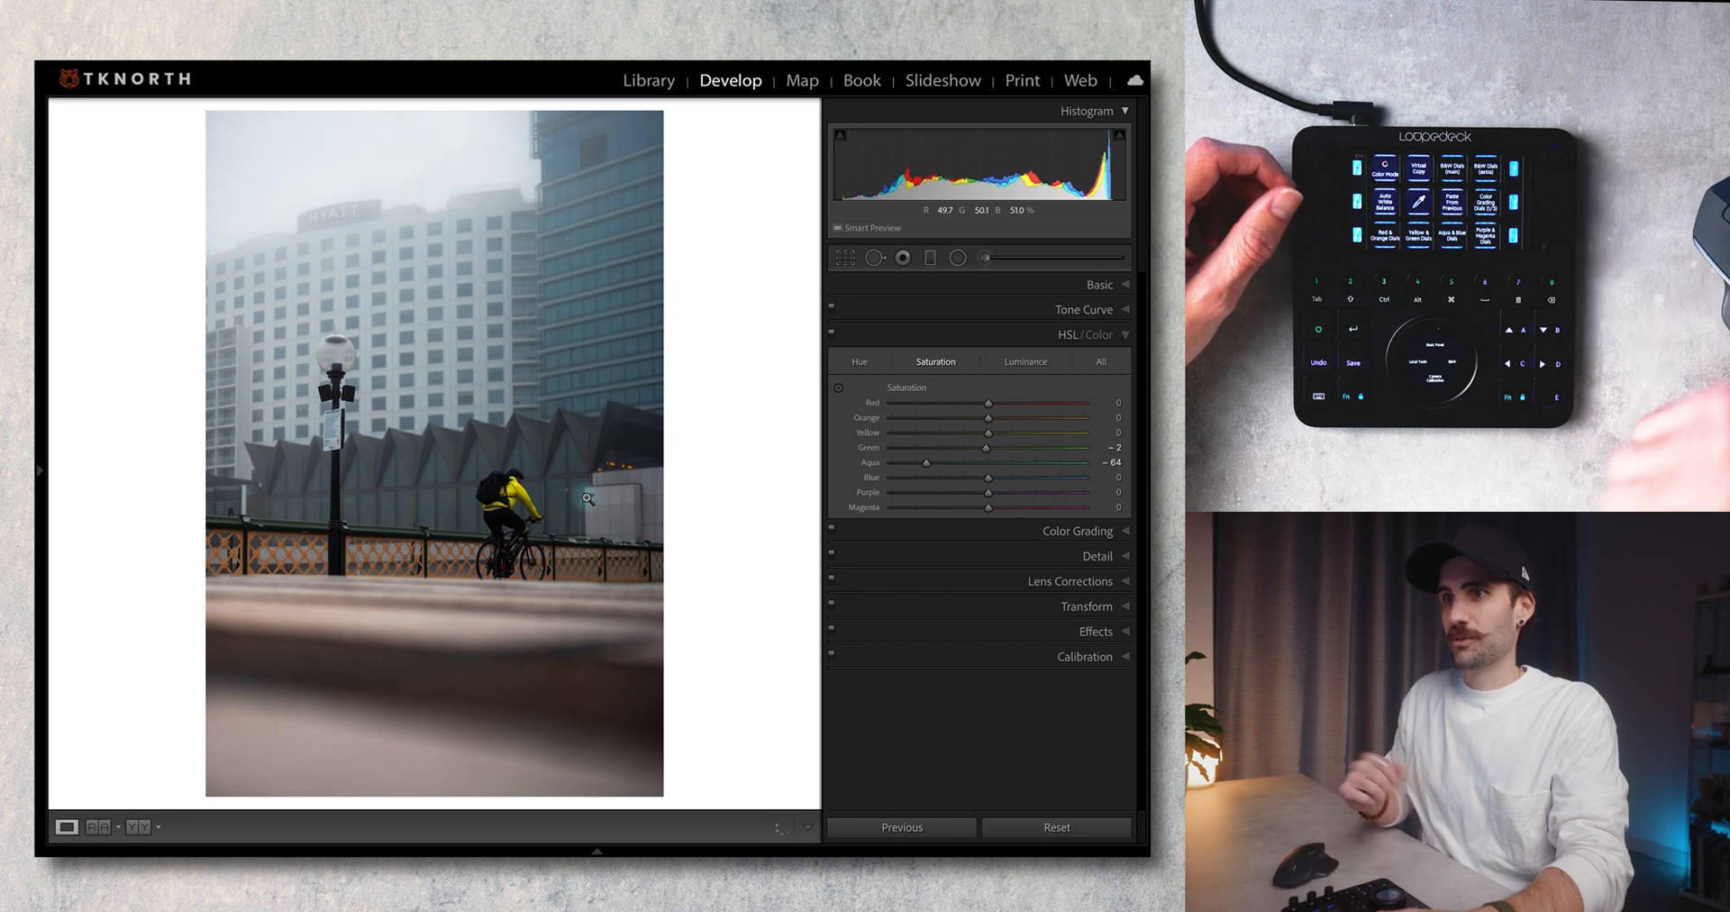
Shift the yellow hue down to -36
left_click(859, 360)
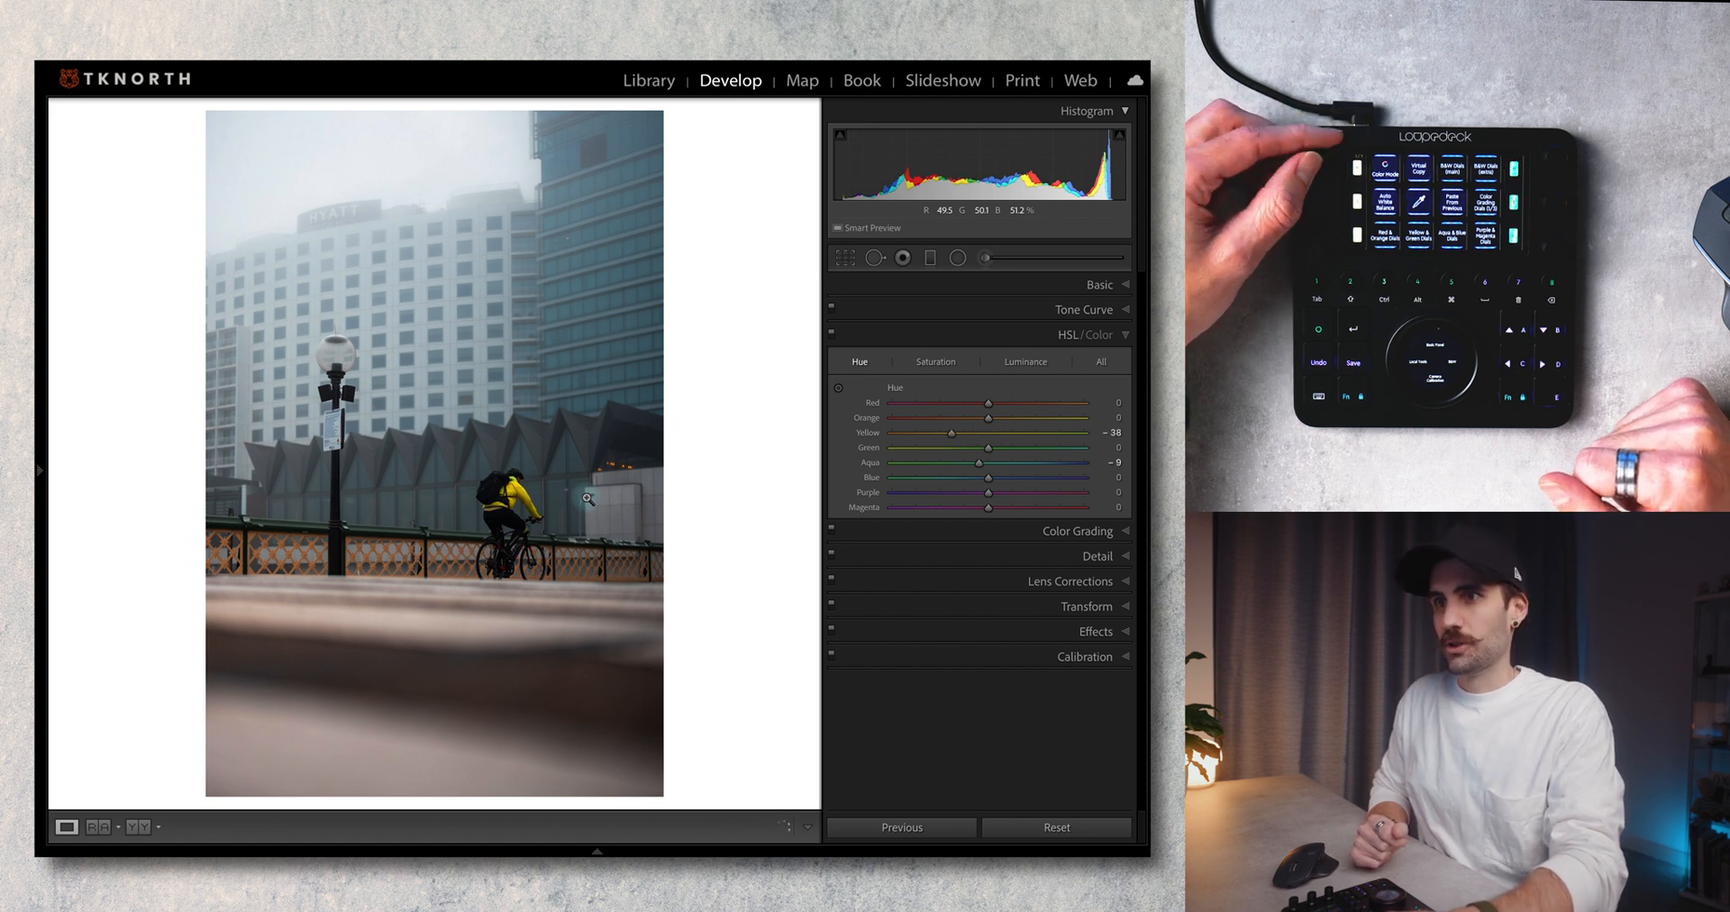
left_click_drag(956, 433, 899, 432)
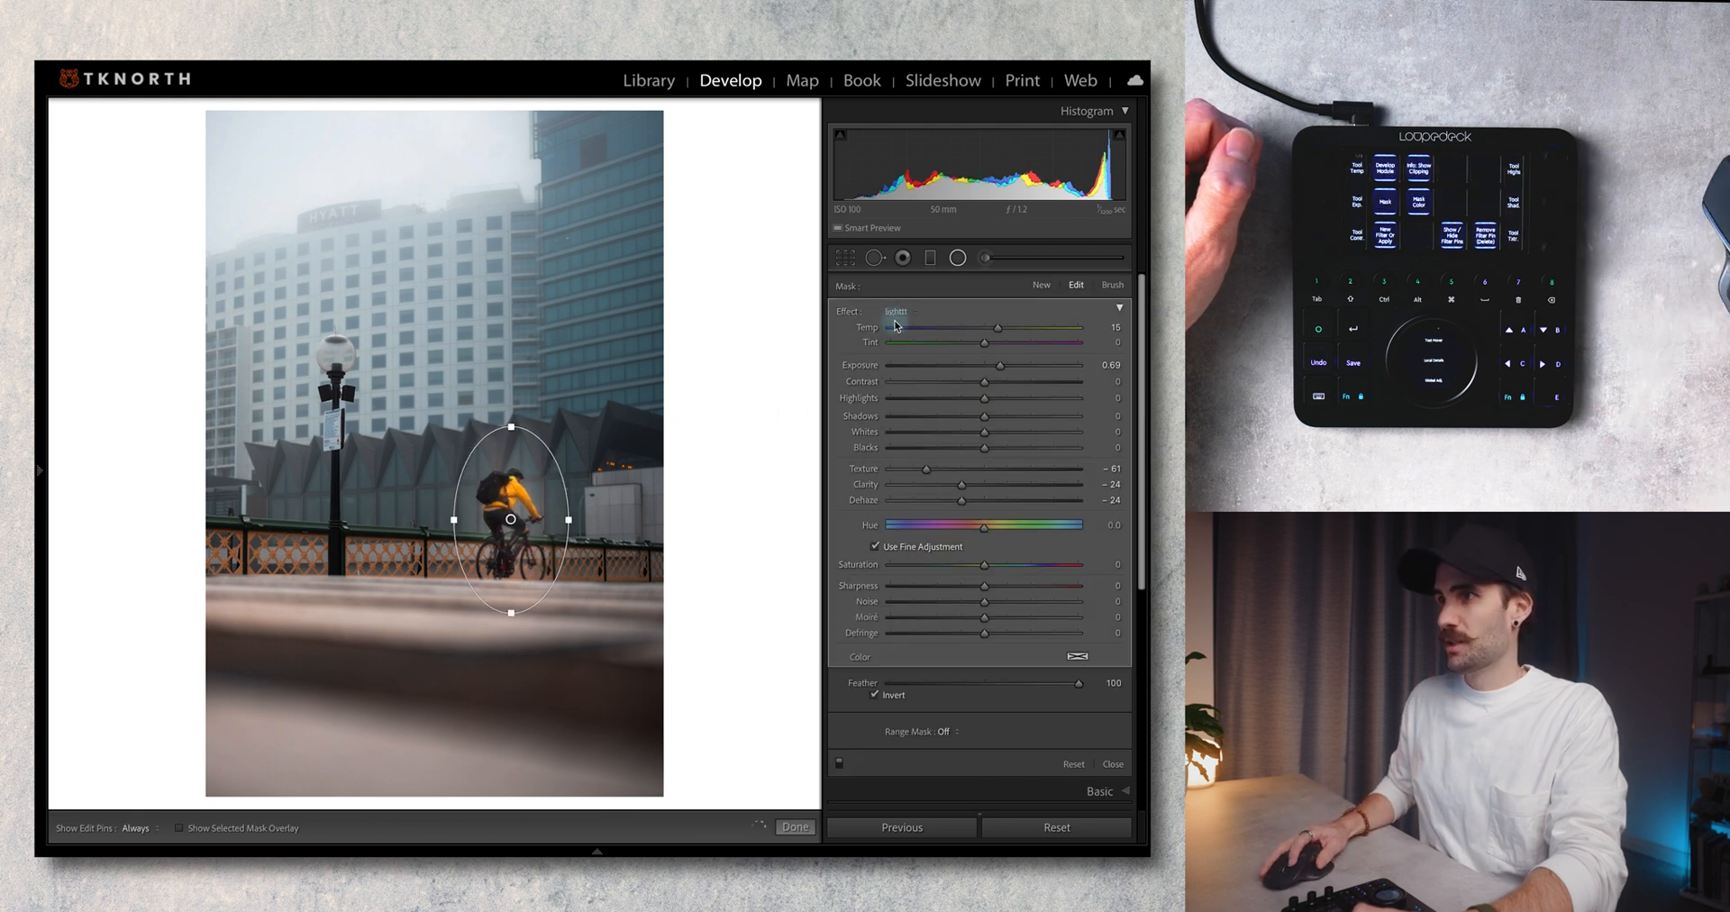
Apply the saved 'lightt' effect preset to the inverted radial mask
left_click(895, 310)
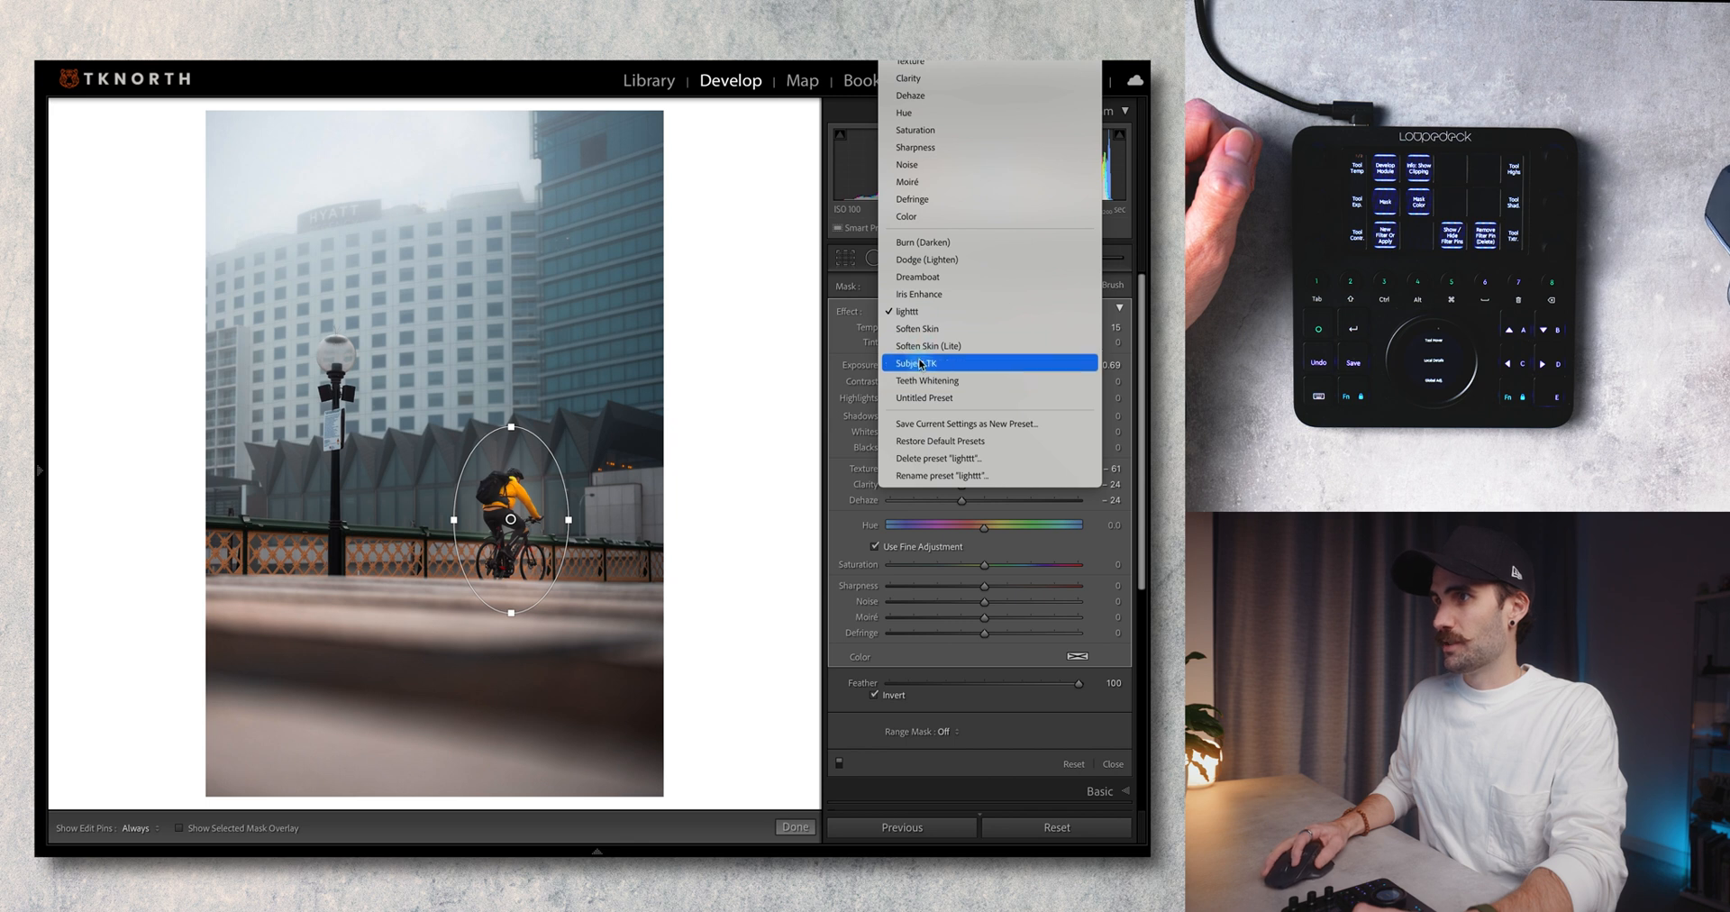
left_click(917, 363)
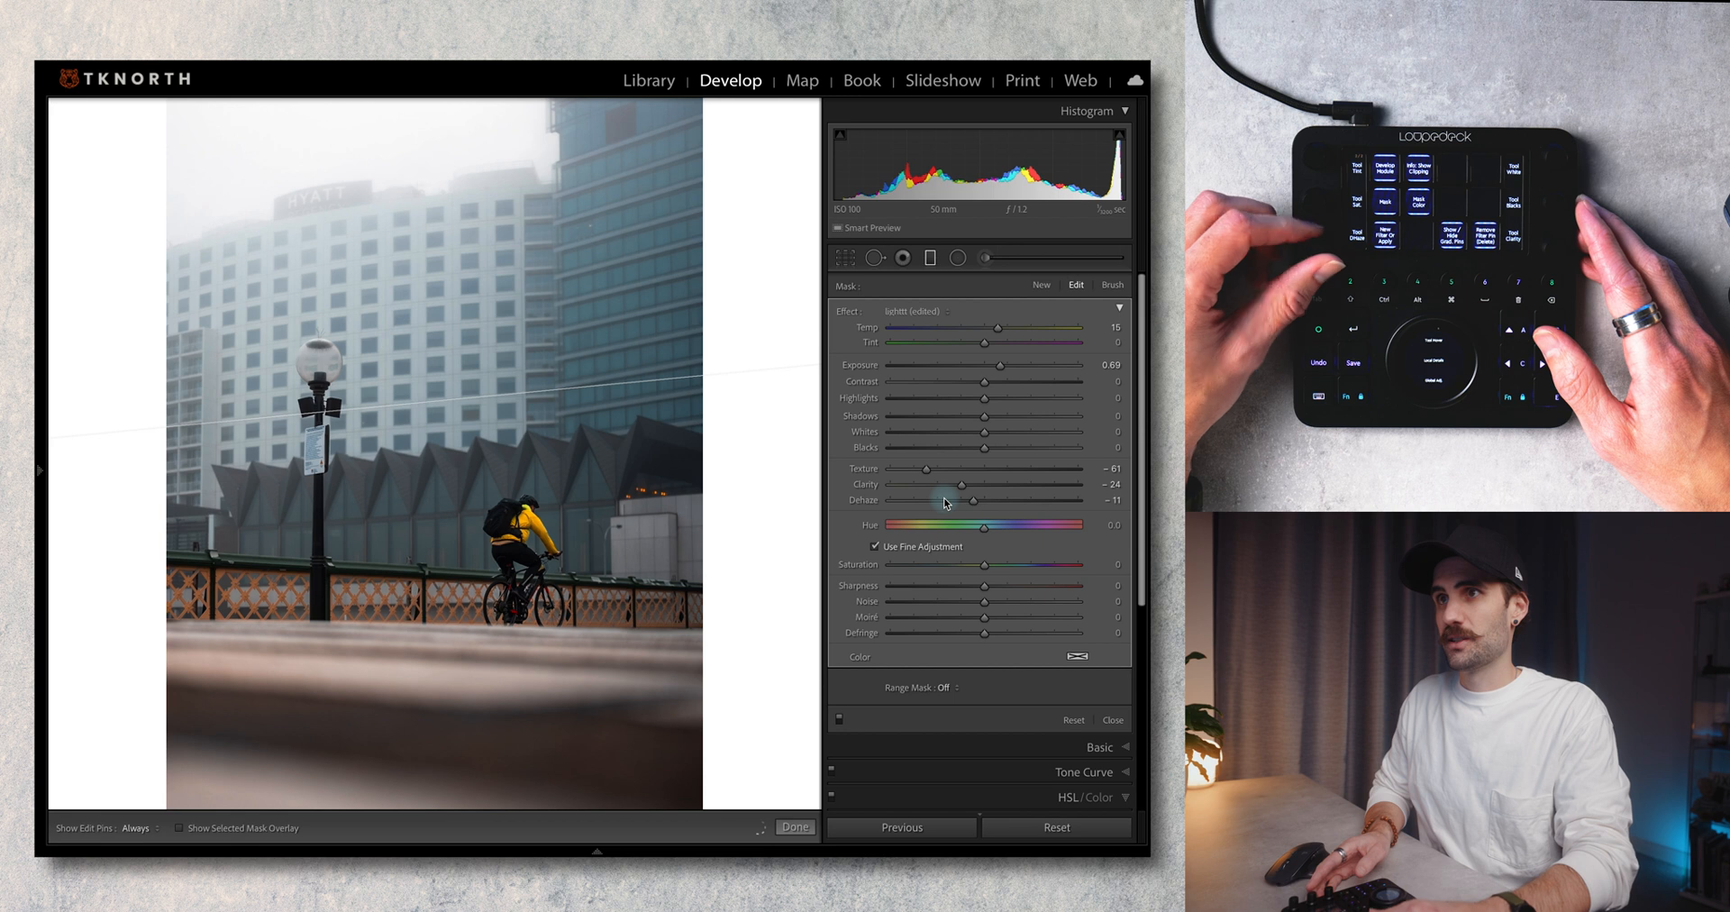
Ease the radial mask's Dehaze toward zero, to about -11
left_click_drag(973, 501, 894, 501)
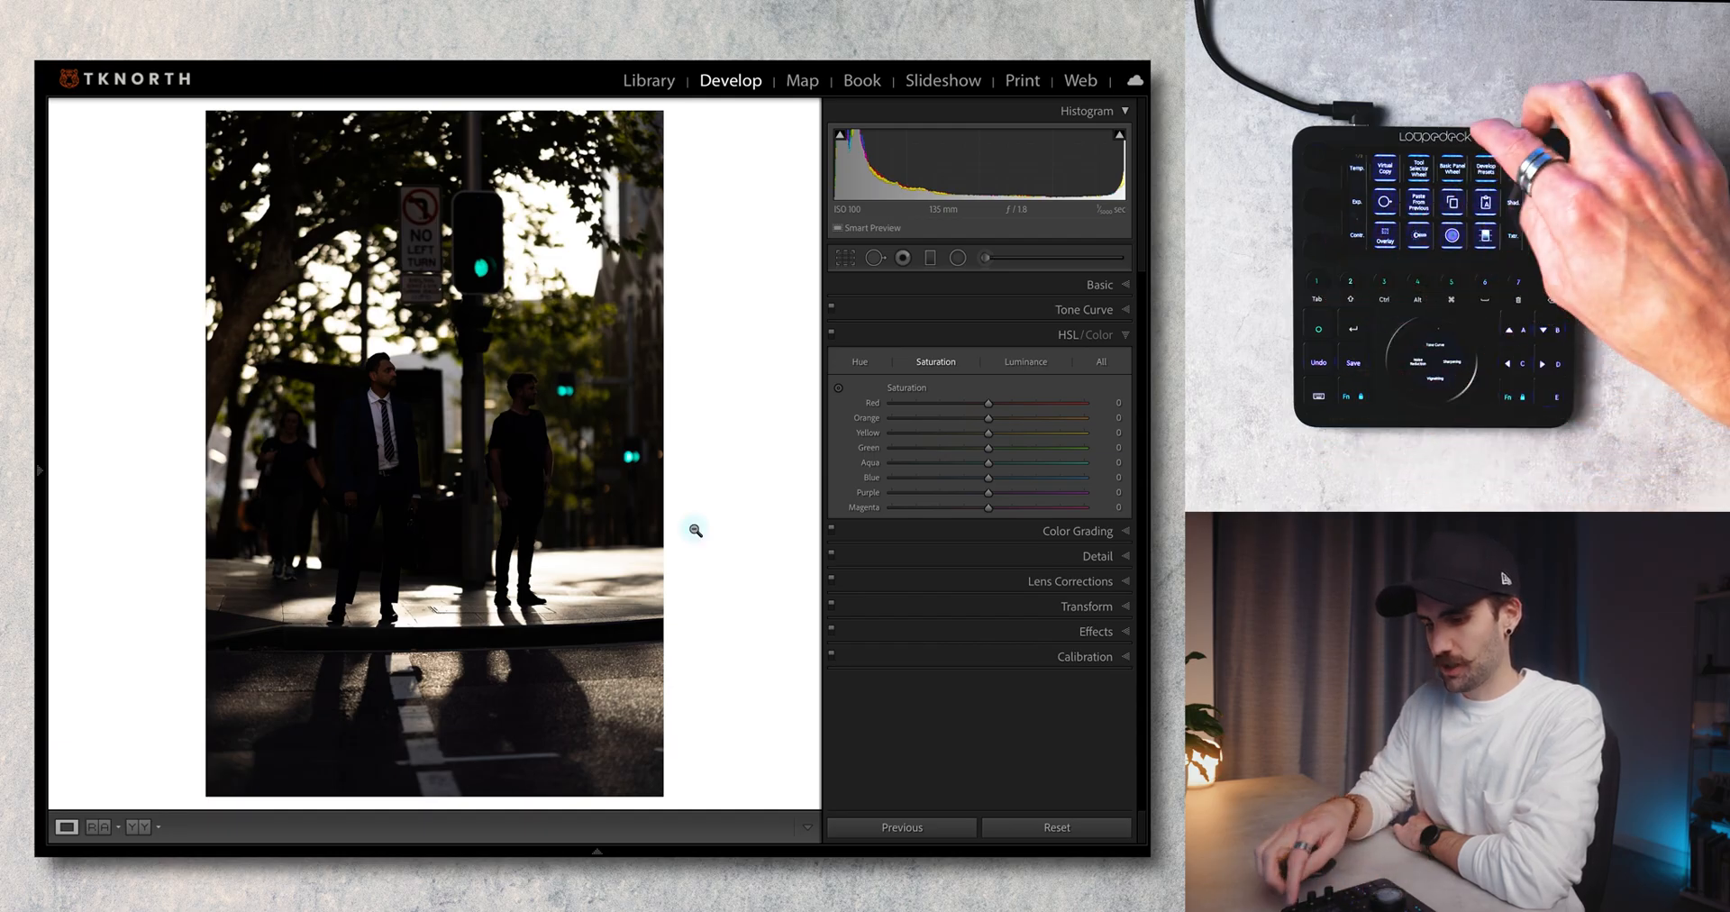
Apply a moody colour preset desaturating yellow to -69 and aqua/blue to -75
left_click(648, 81)
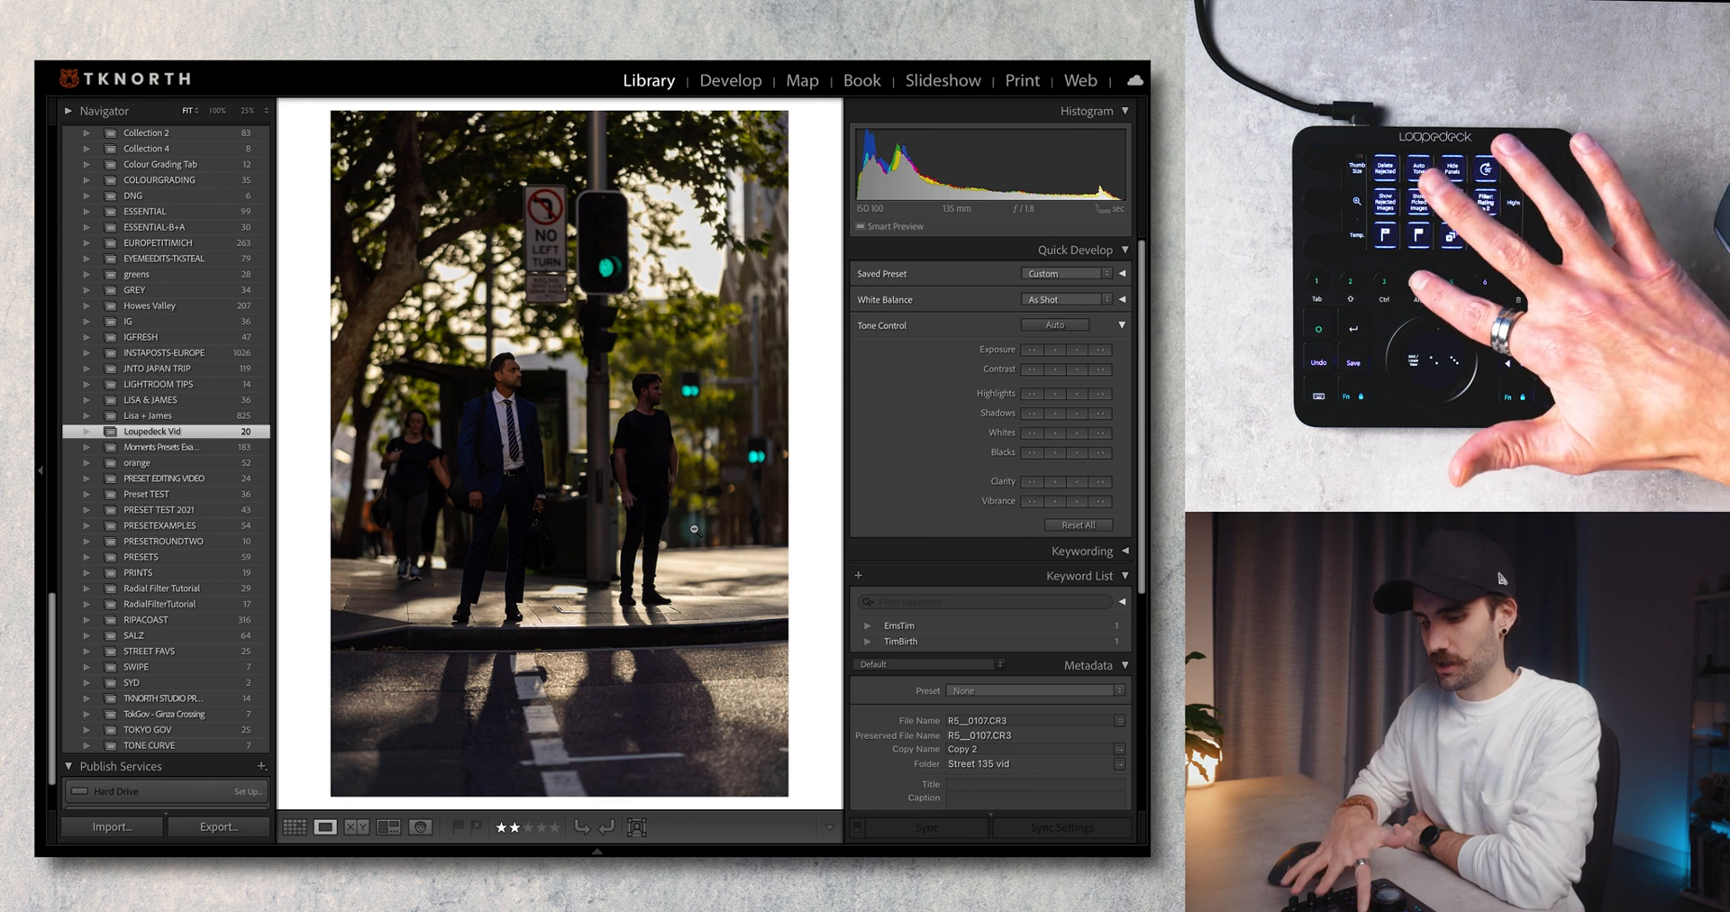
left_click(730, 81)
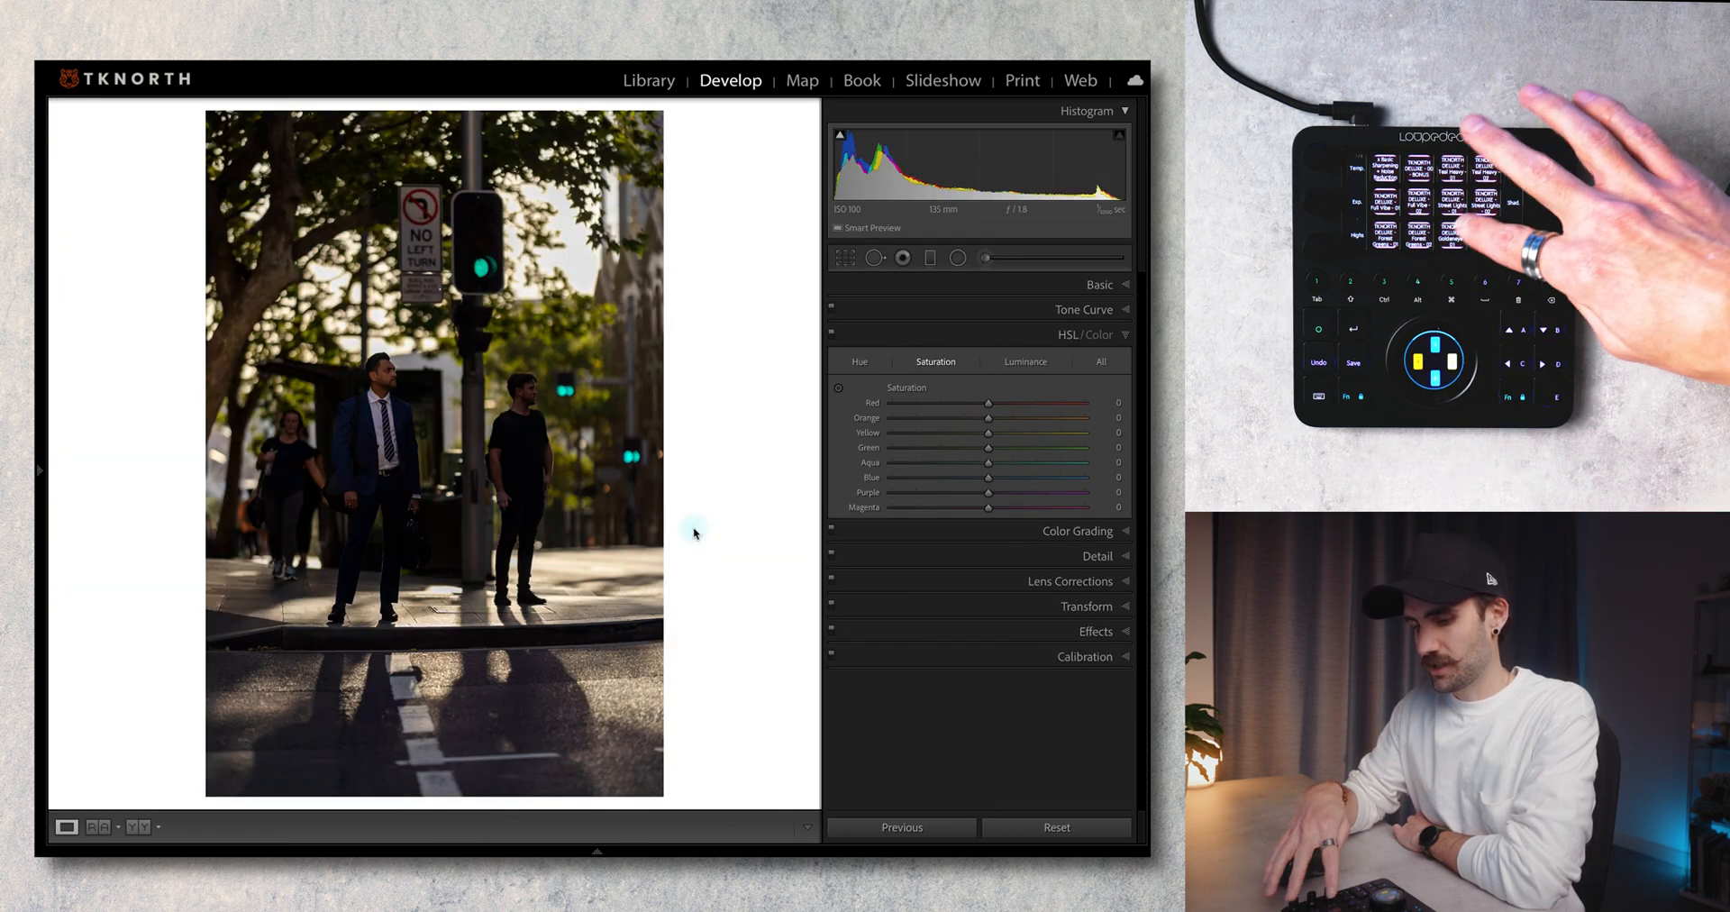
left_click(1450, 233)
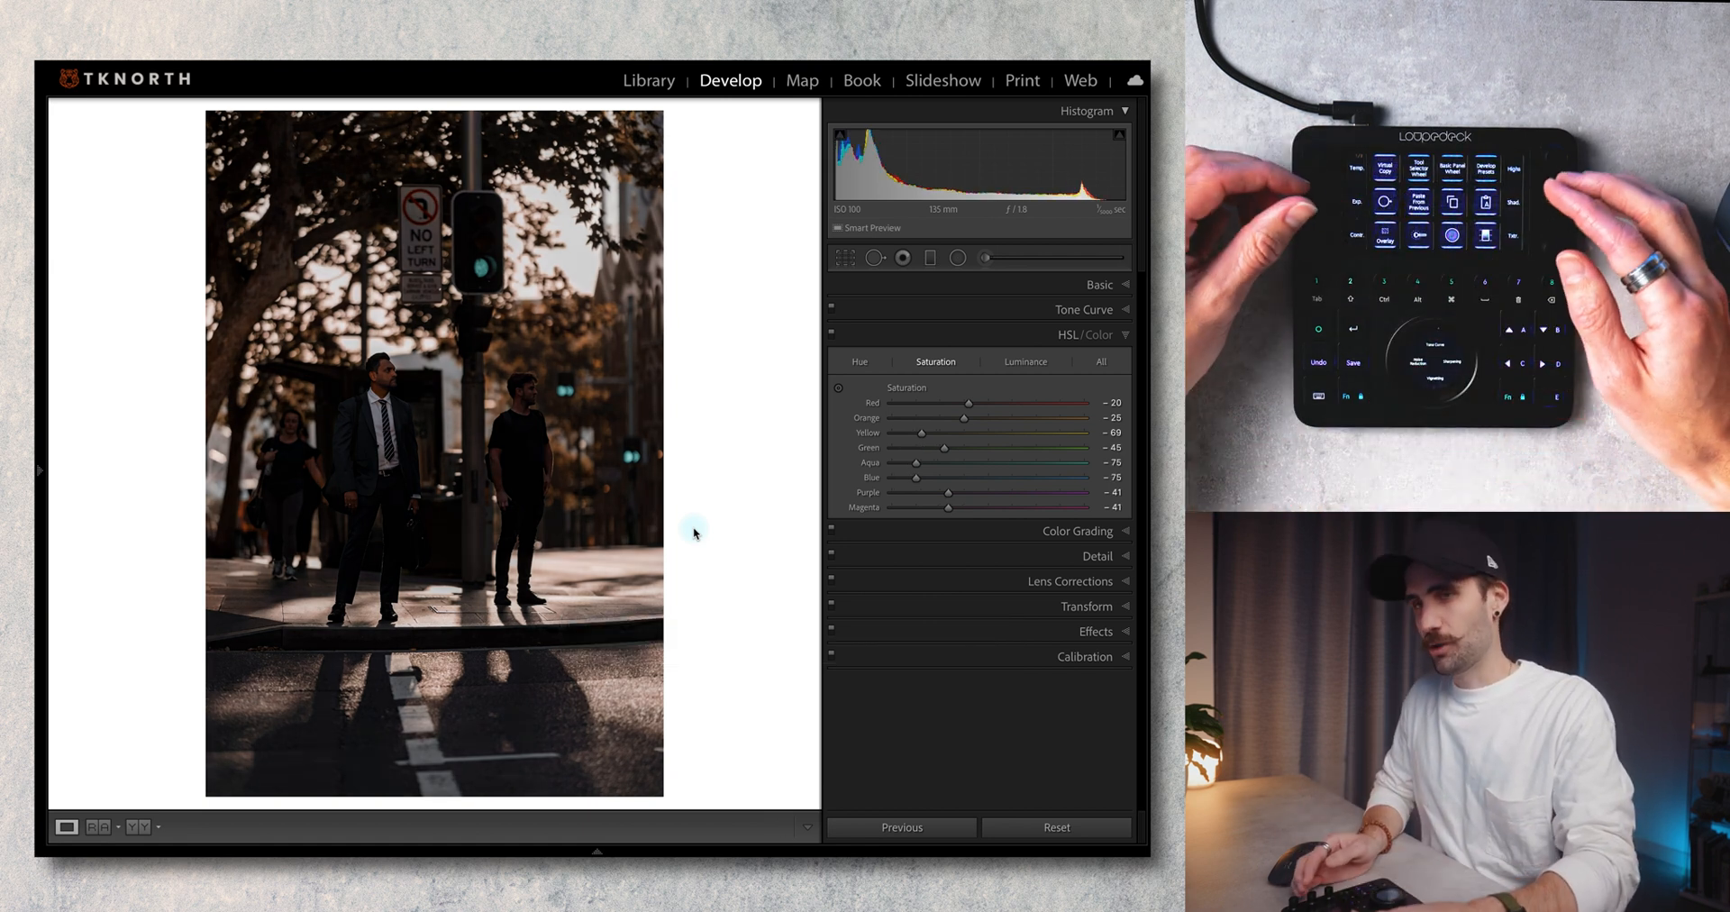
Raise the street photo's Exposure to about +1.25 in the Basic panel
left_click(1098, 283)
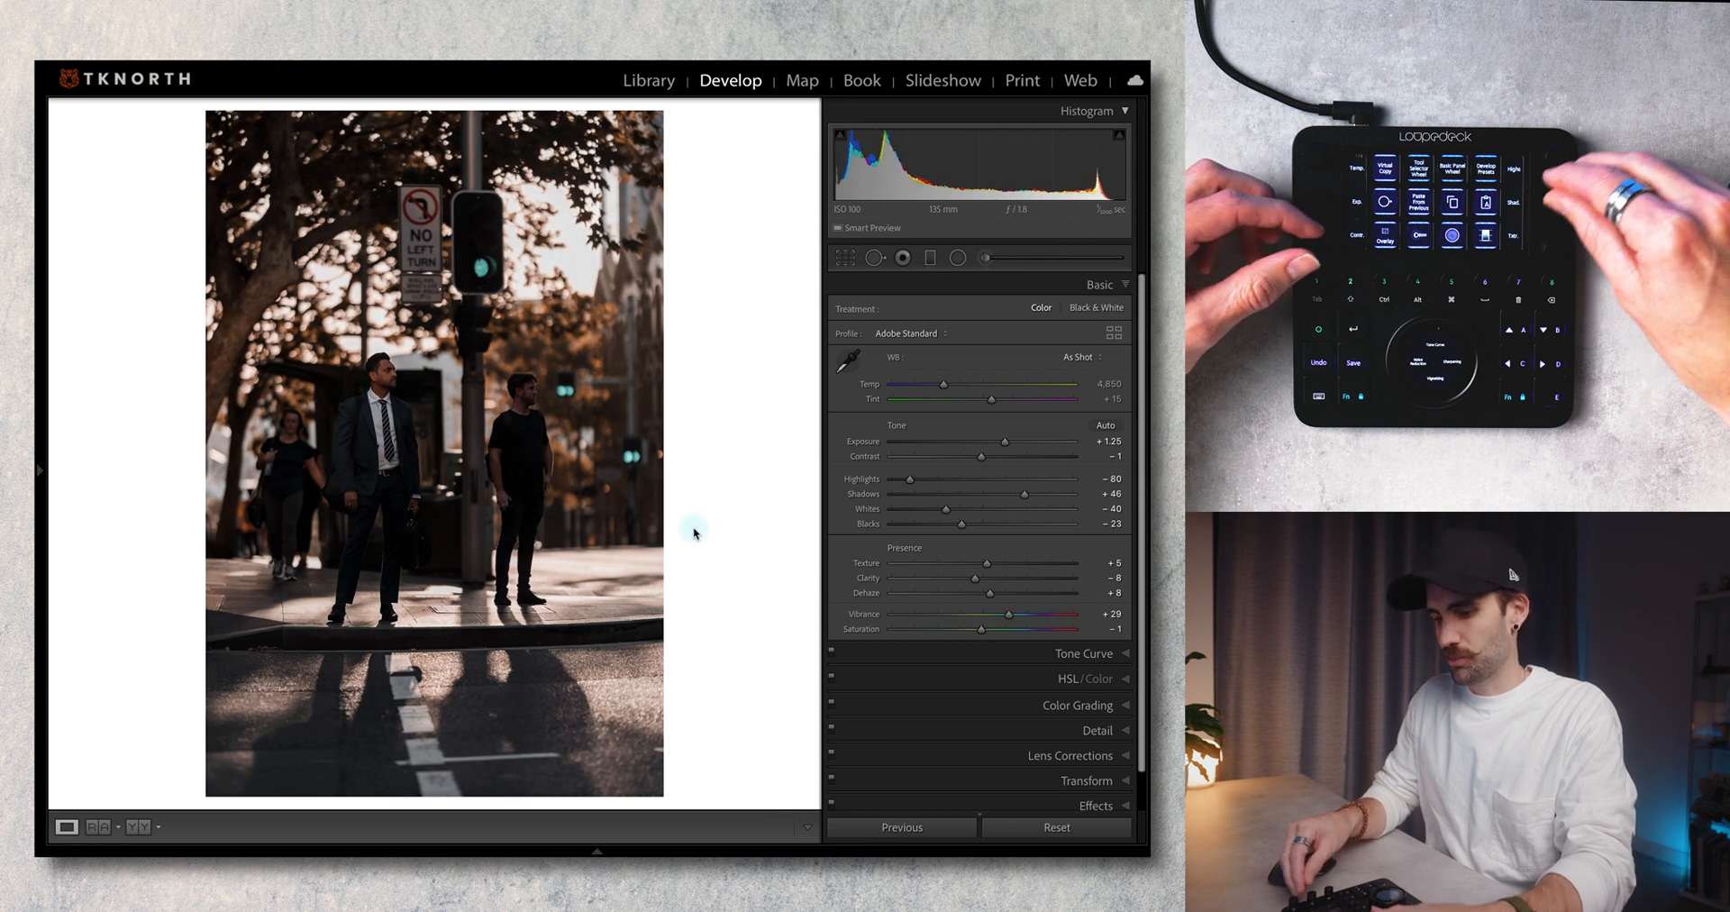
left_click_drag(904, 479, 892, 479)
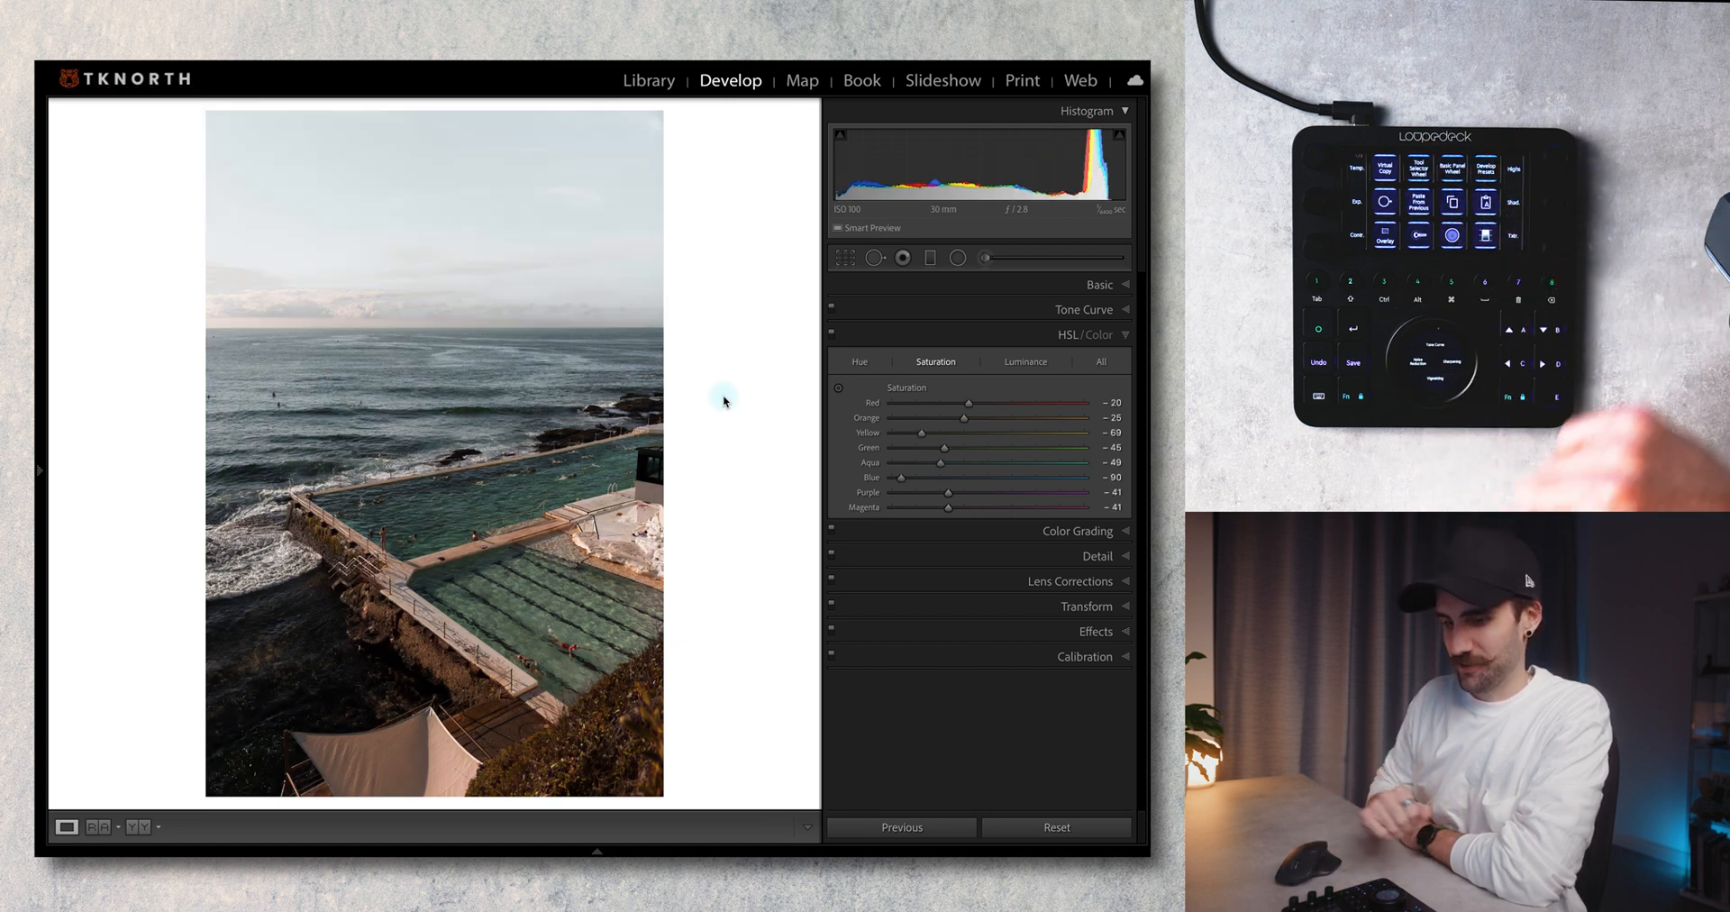
Raise the ocean pool photo's Vibrance from +34 to about +54
left_click(1099, 283)
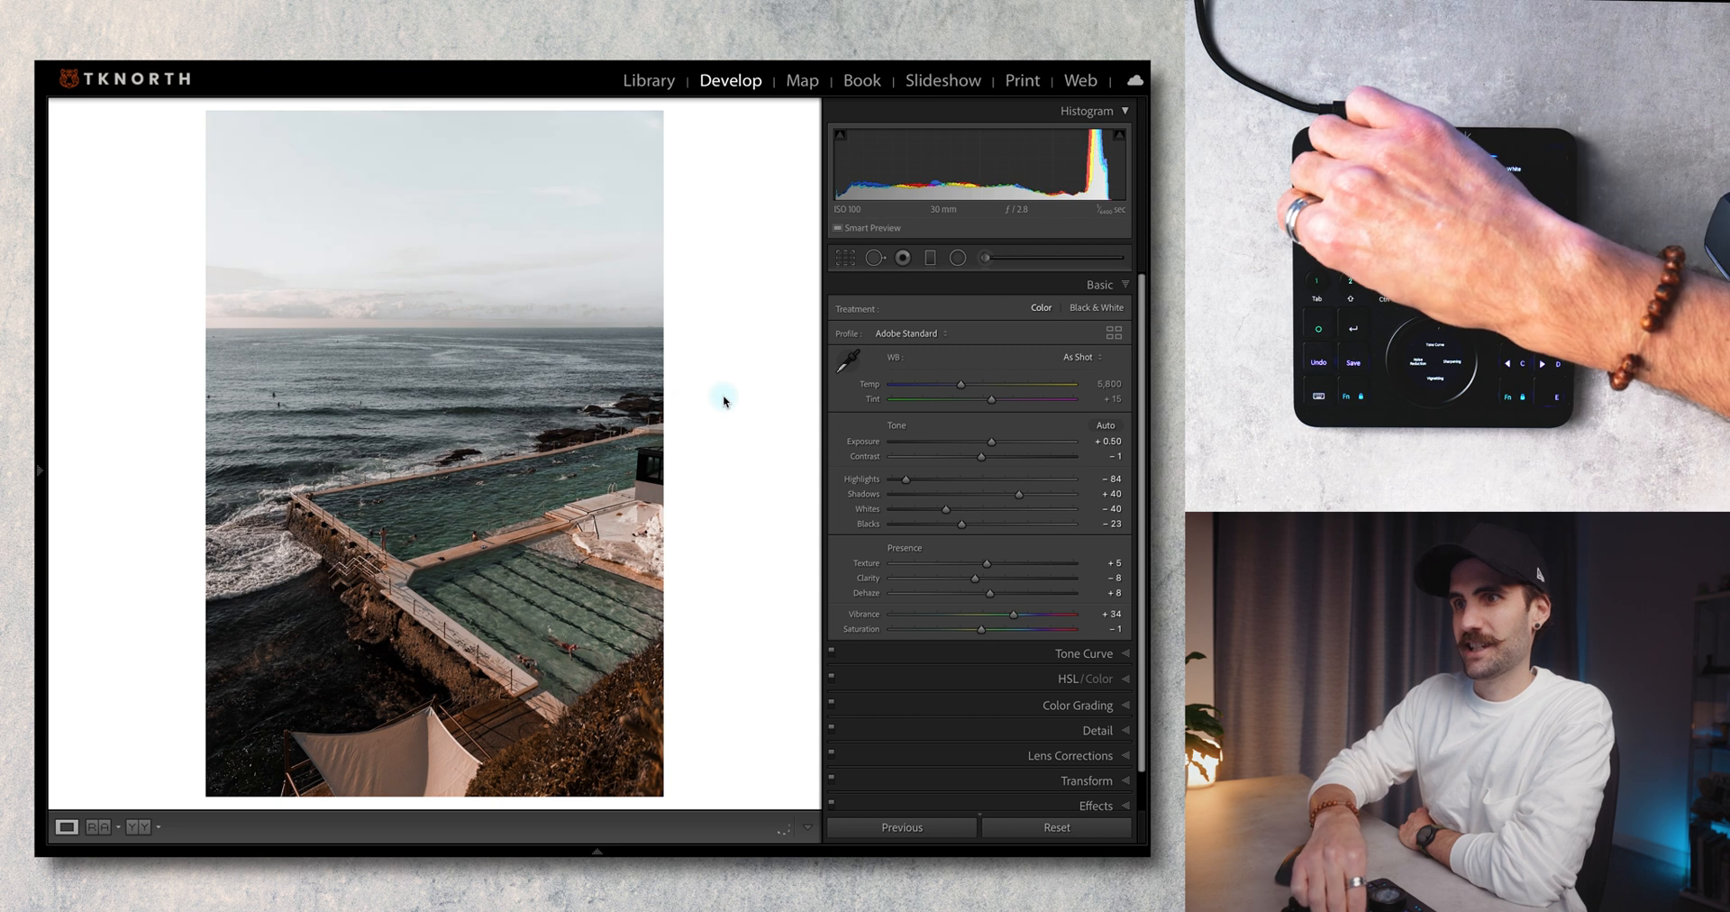
left_click_drag(974, 614, 1031, 615)
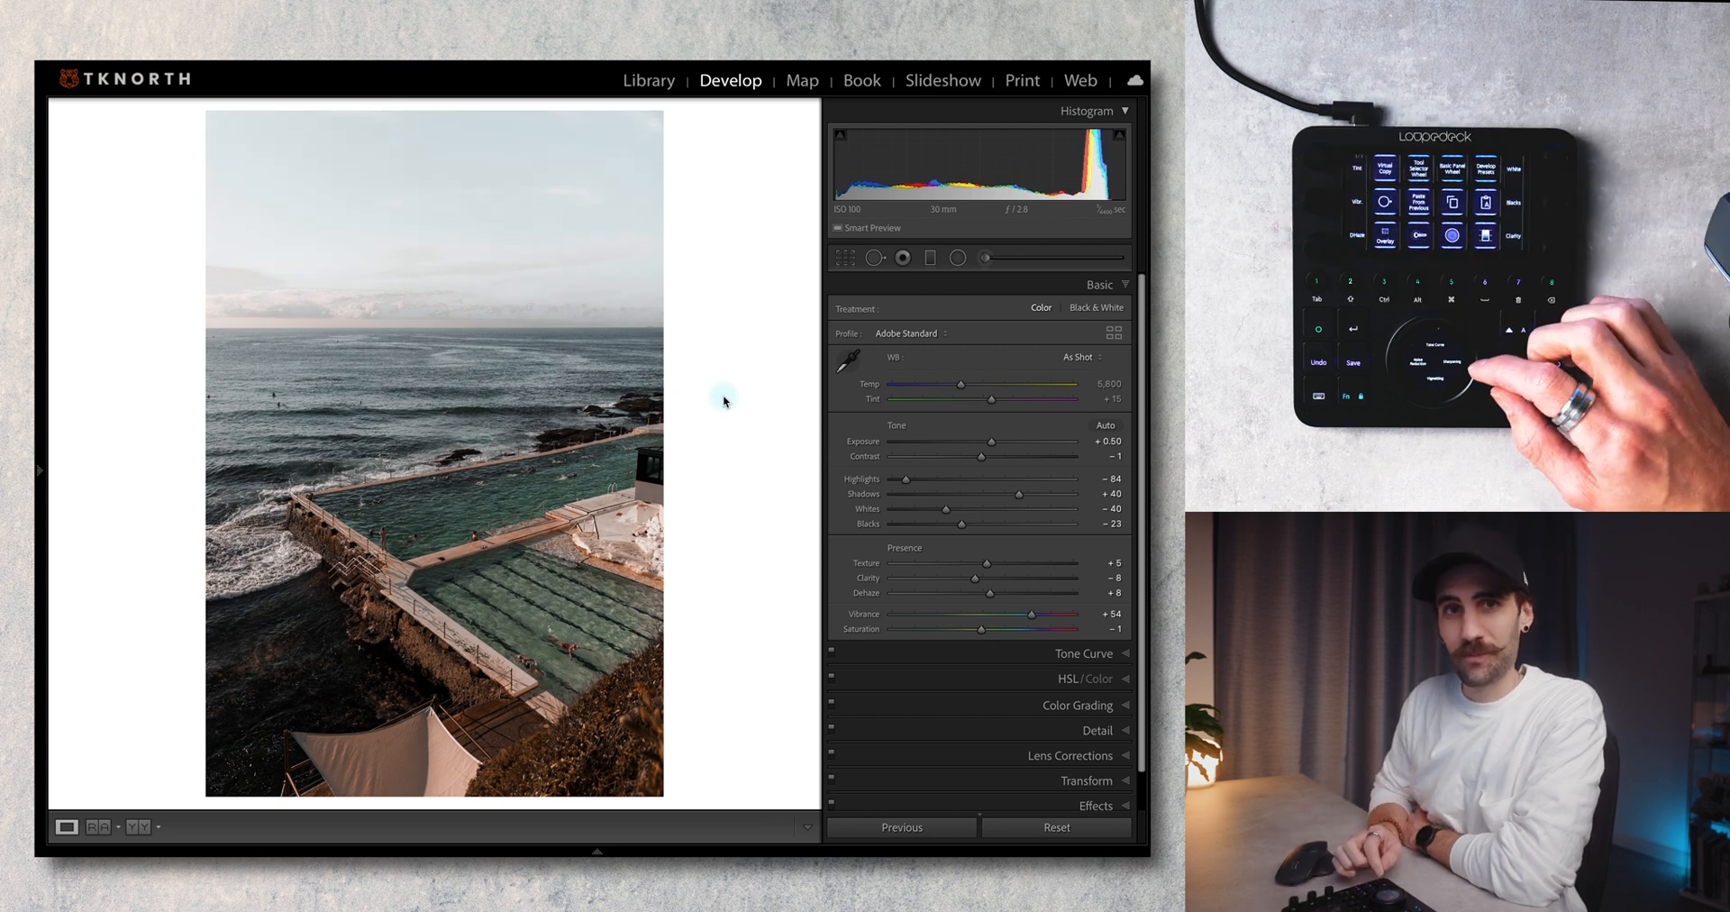